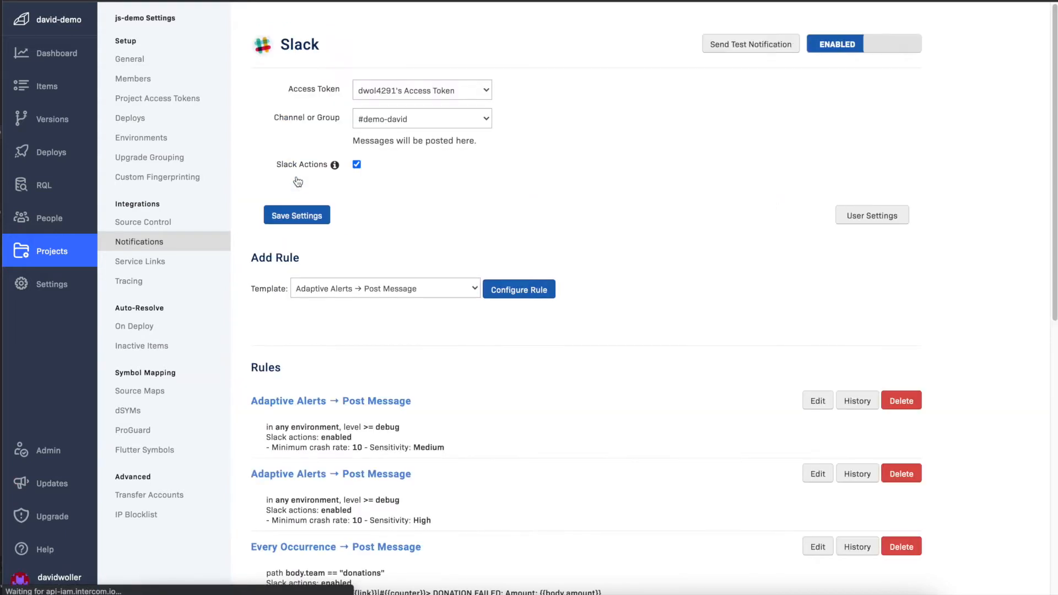
pyautogui.moveTo(590, 227)
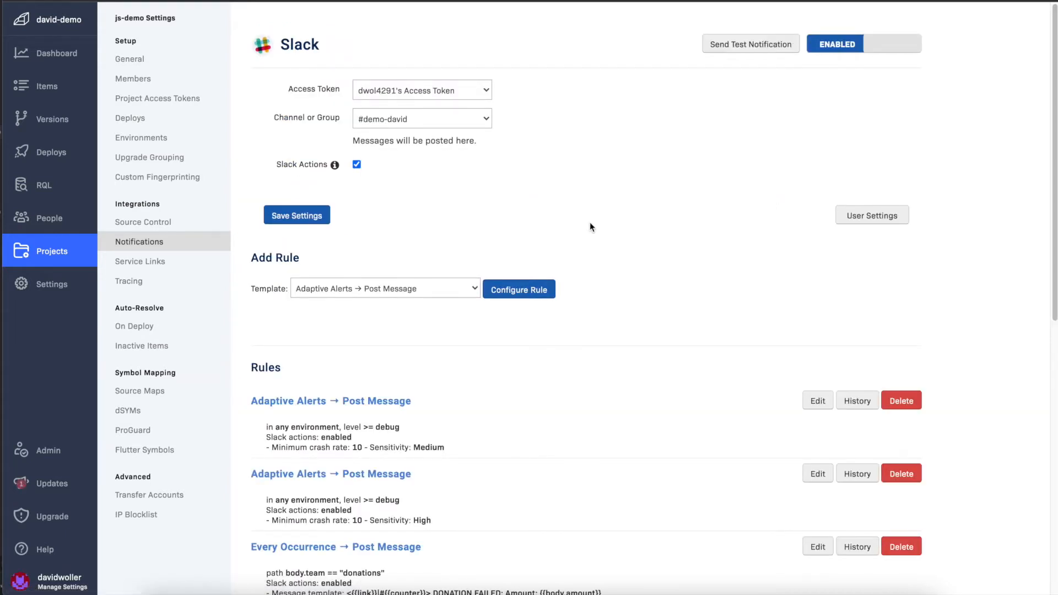
# Review the rule templates list and keep Adaptive Alerts as the chosen template
pyautogui.scroll(-3)
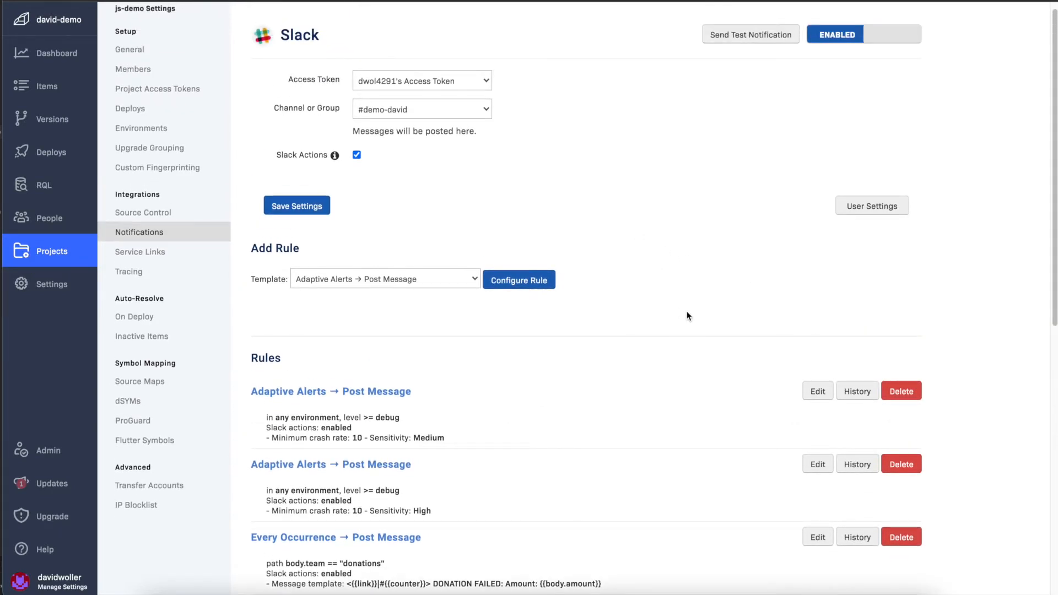
pyautogui.scroll(-3)
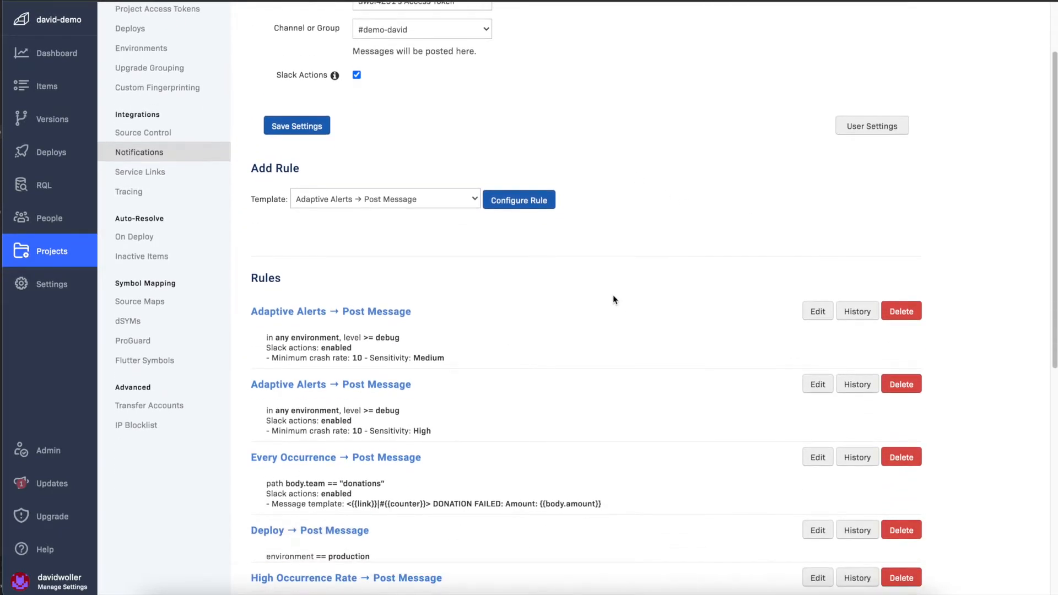
pyautogui.click(385, 198)
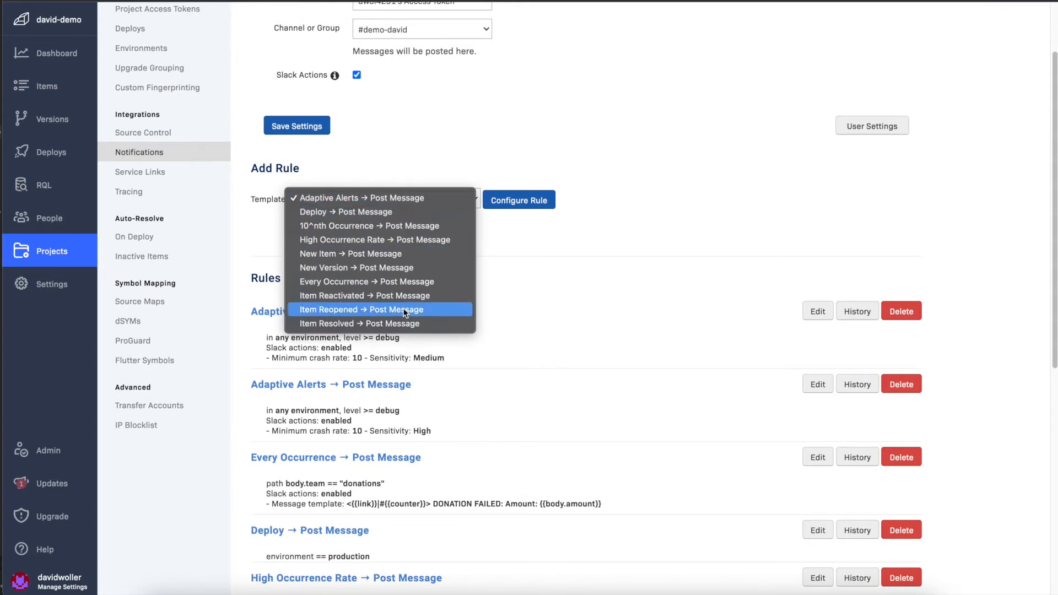
pyautogui.moveTo(428, 245)
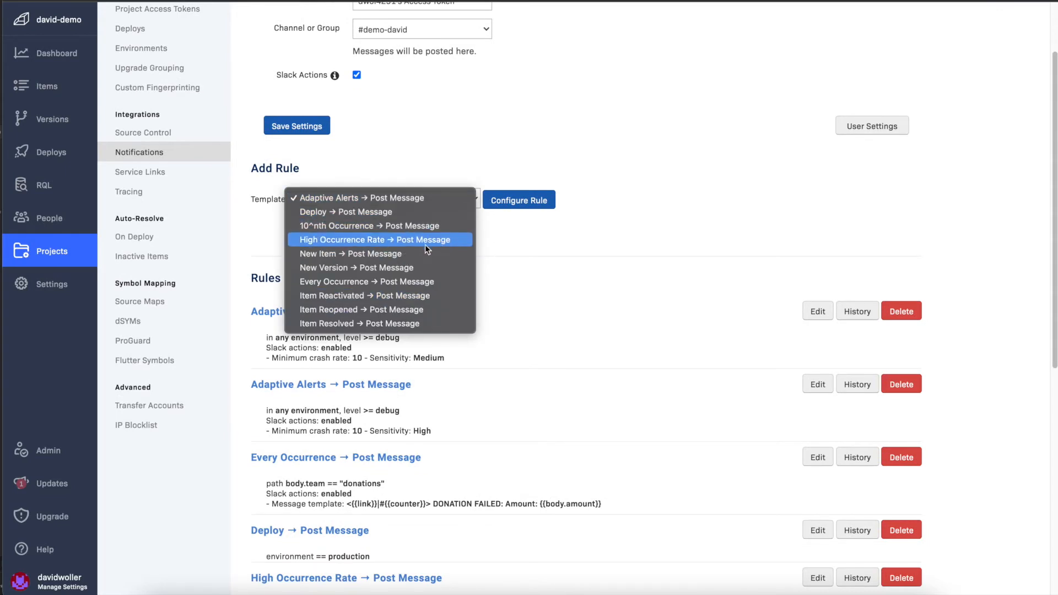
pyautogui.moveTo(394, 212)
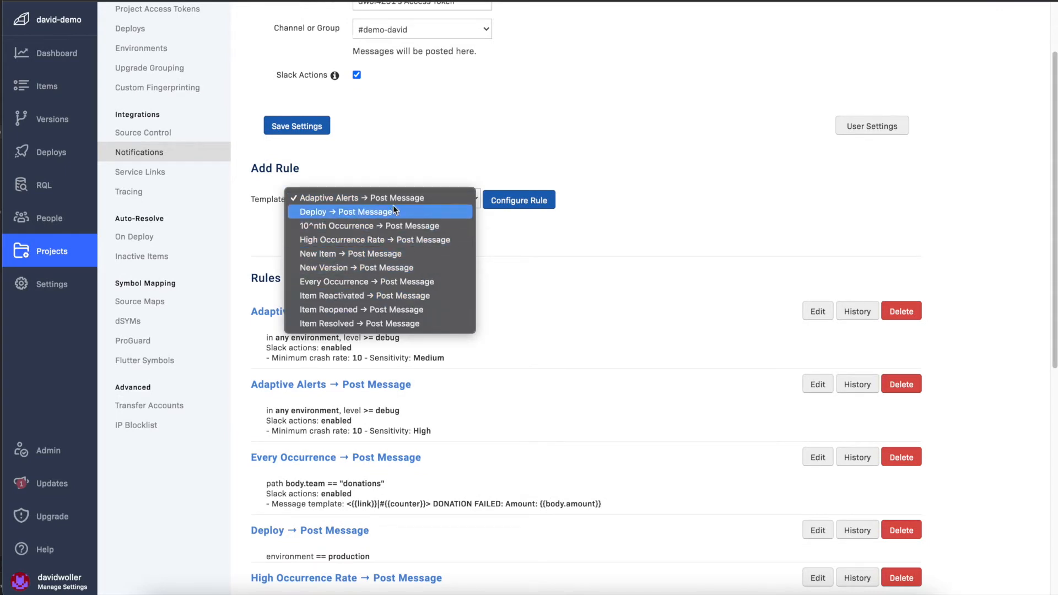
pyautogui.moveTo(365, 200)
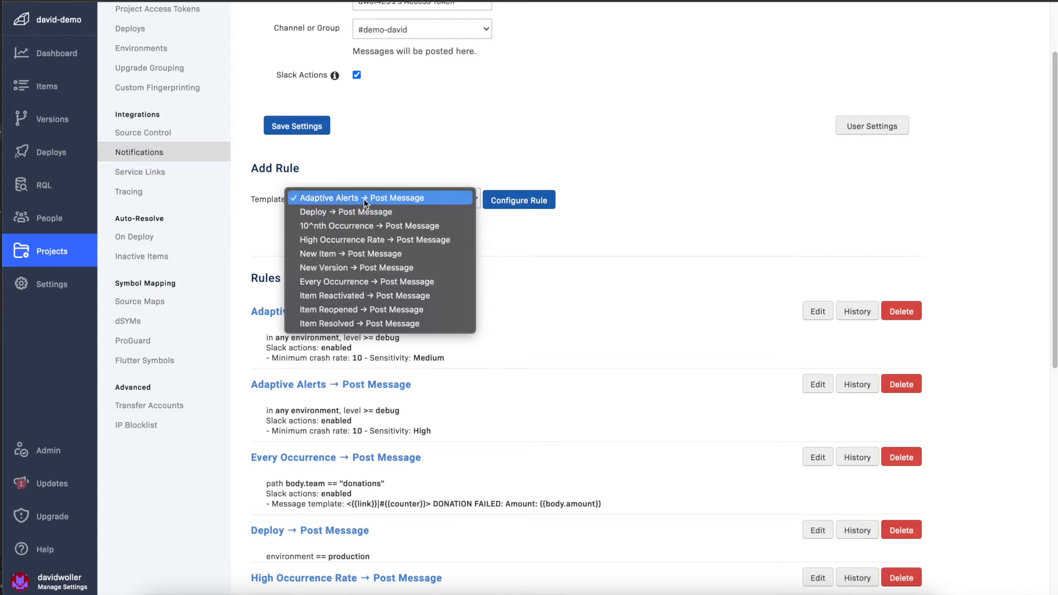
pyautogui.click(364, 199)
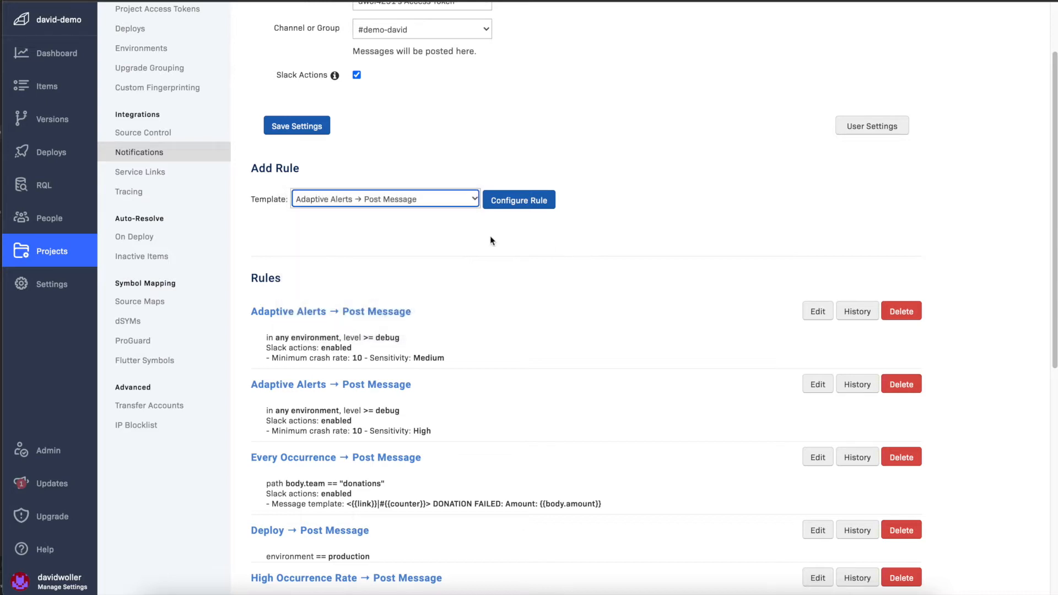
# Read through the existing Slack rules: occurrence, deploy, new item and new version
pyautogui.scroll(-3)
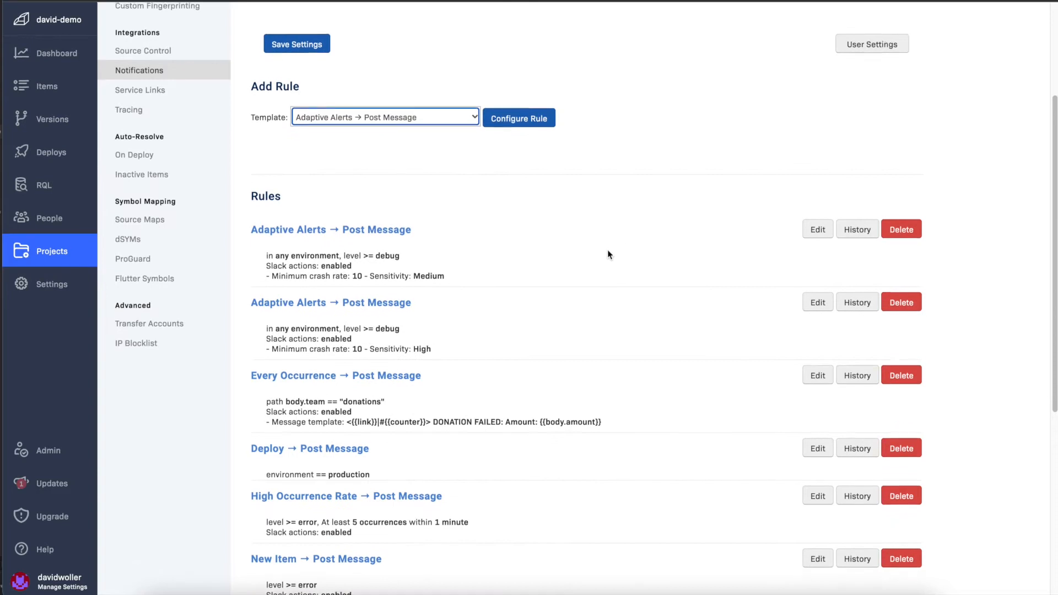
pyautogui.scroll(-3)
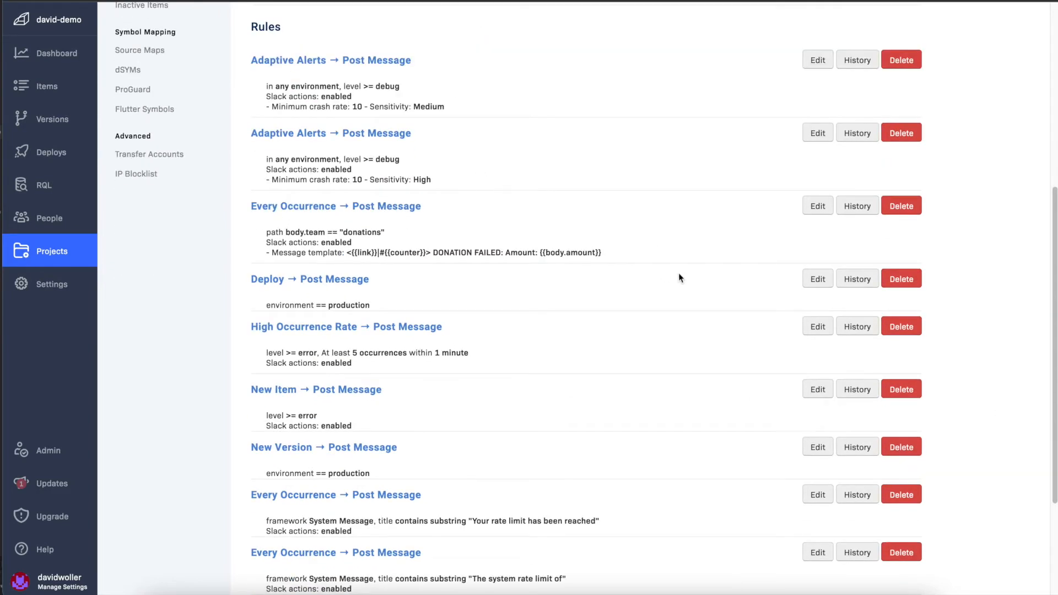
pyautogui.moveTo(595, 321)
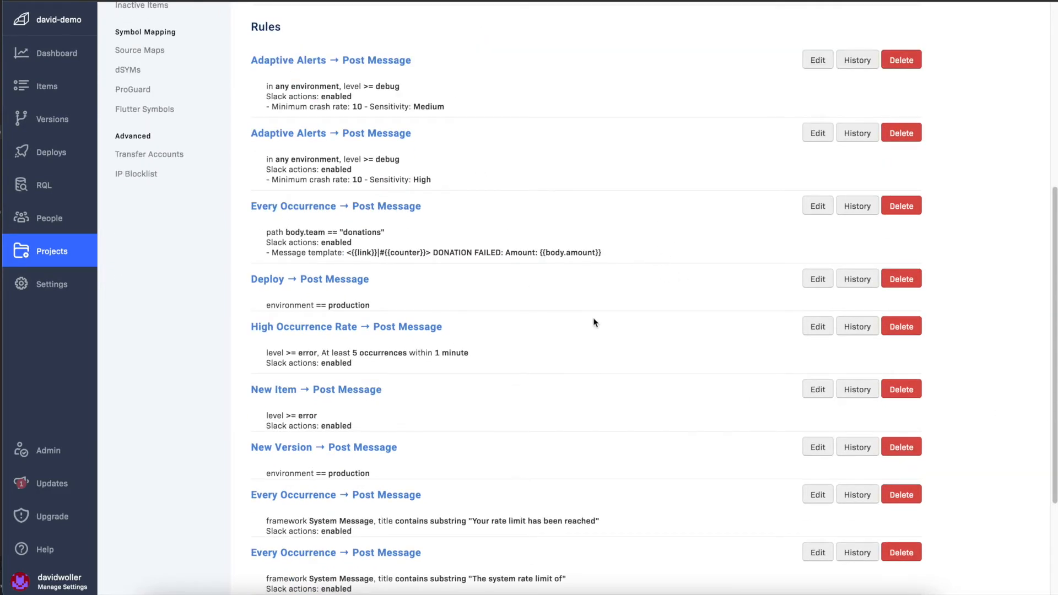
pyautogui.scroll(-3)
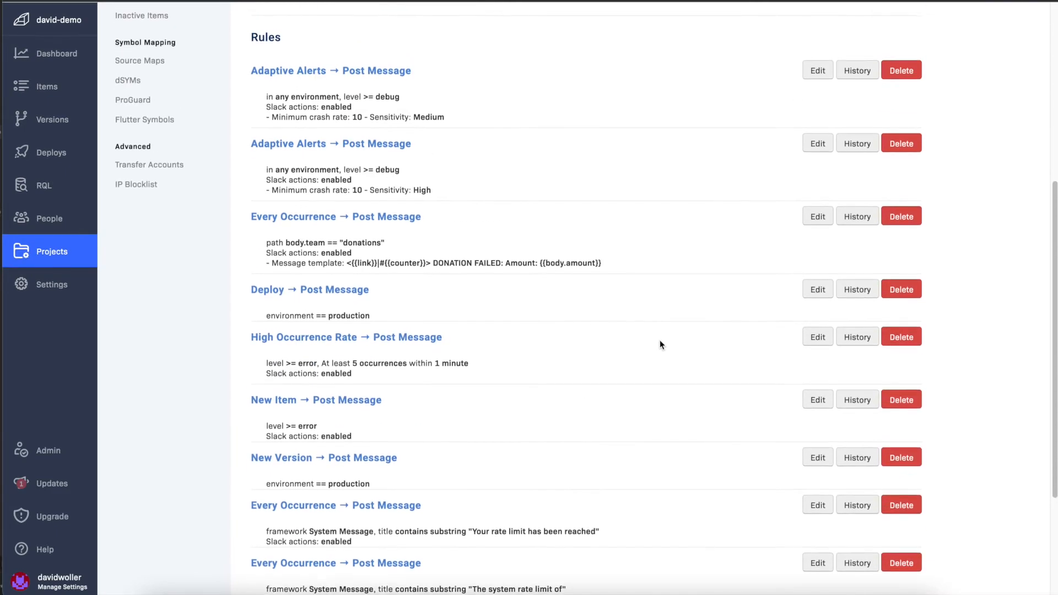
pyautogui.scroll(3)
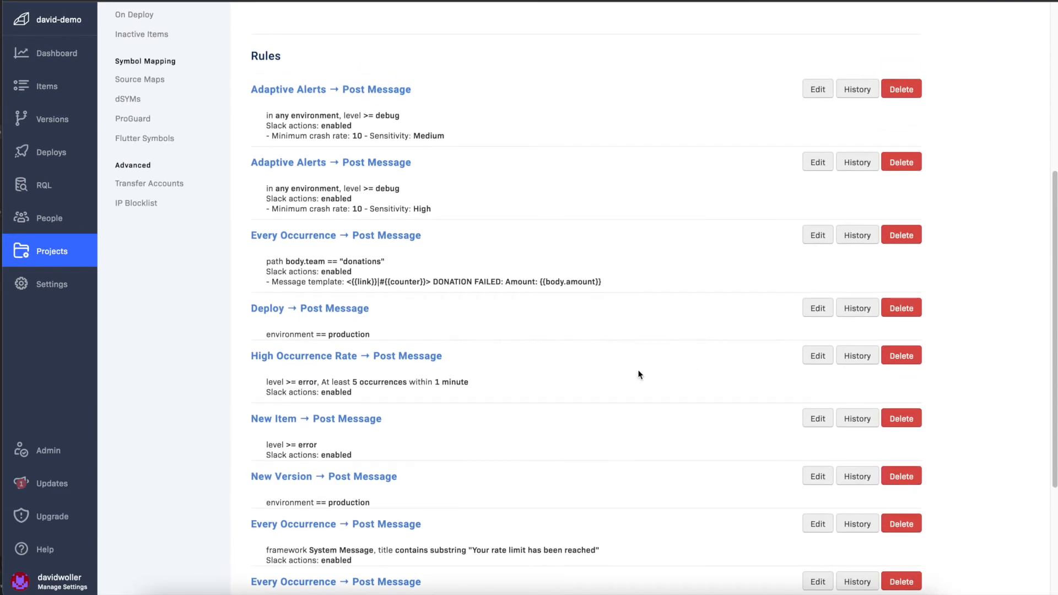
pyautogui.moveTo(720, 339)
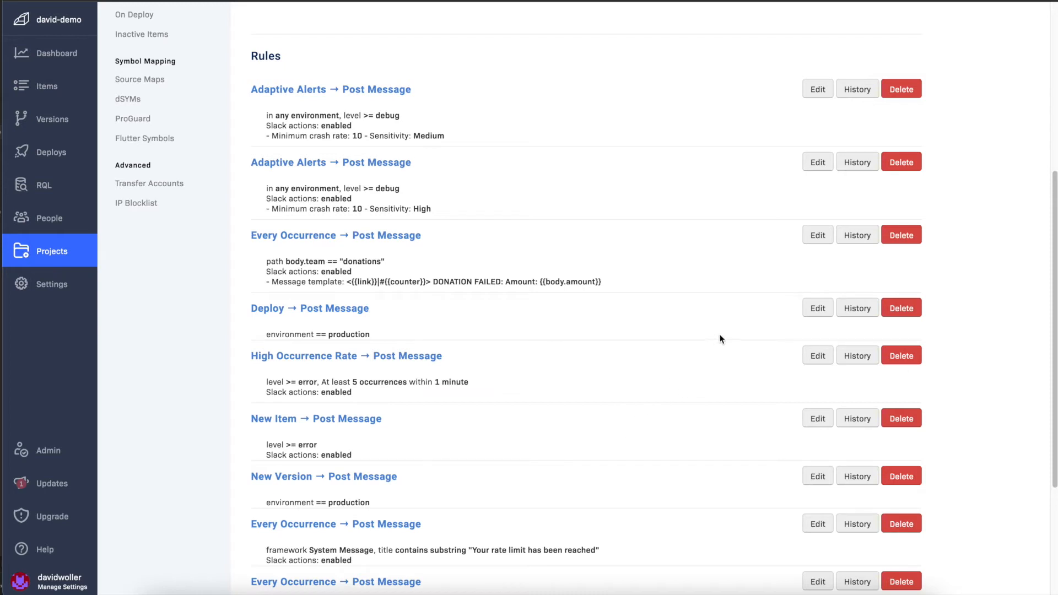
pyautogui.moveTo(618, 412)
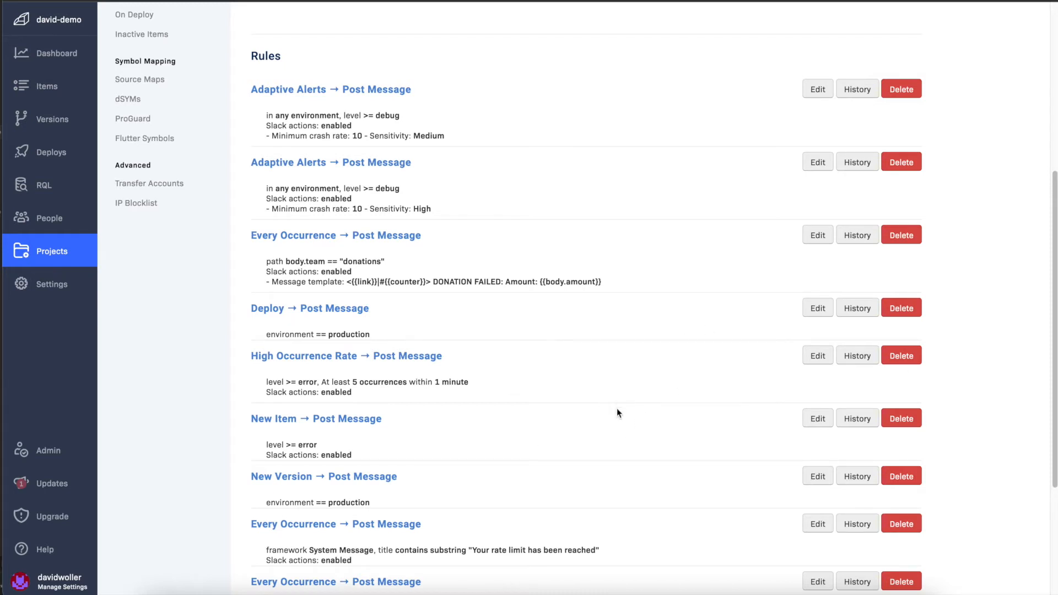
pyautogui.scroll(-3)
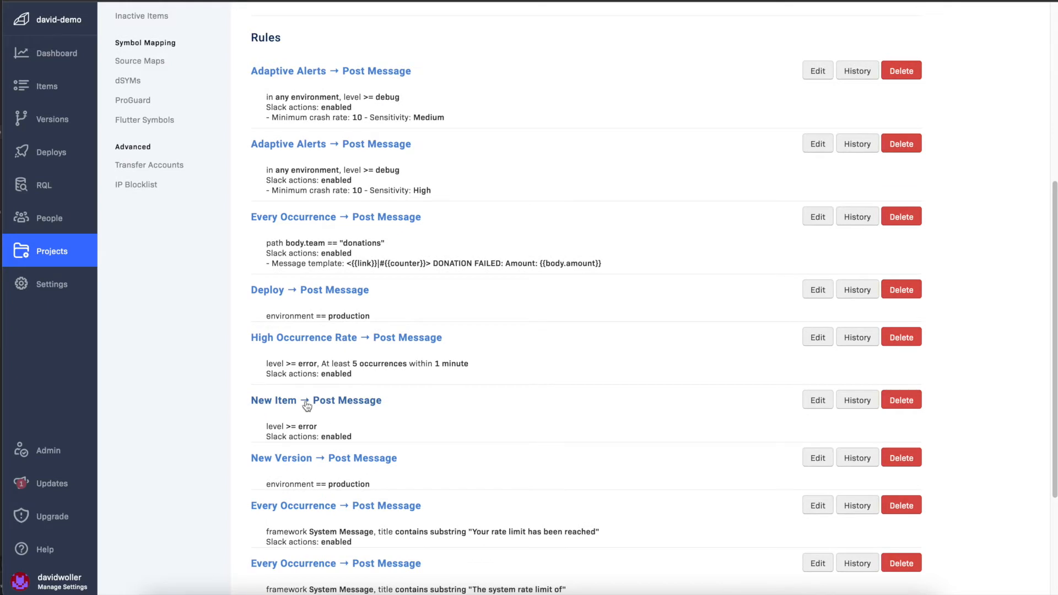
pyautogui.moveTo(626, 428)
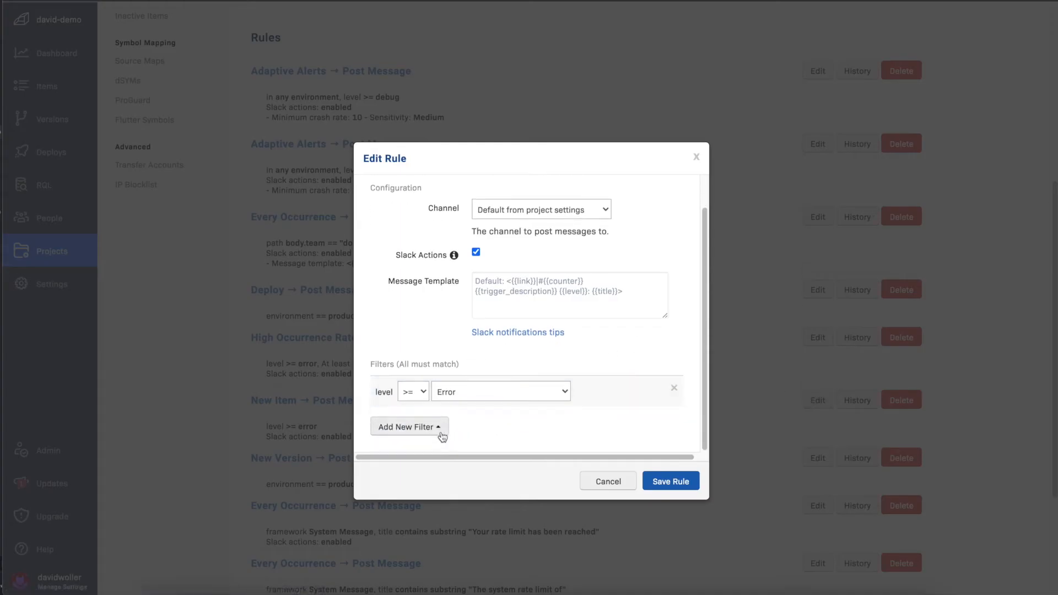
# Add a Filename filter, then a Path filter, below the level >= Error filter
pyautogui.click(410, 426)
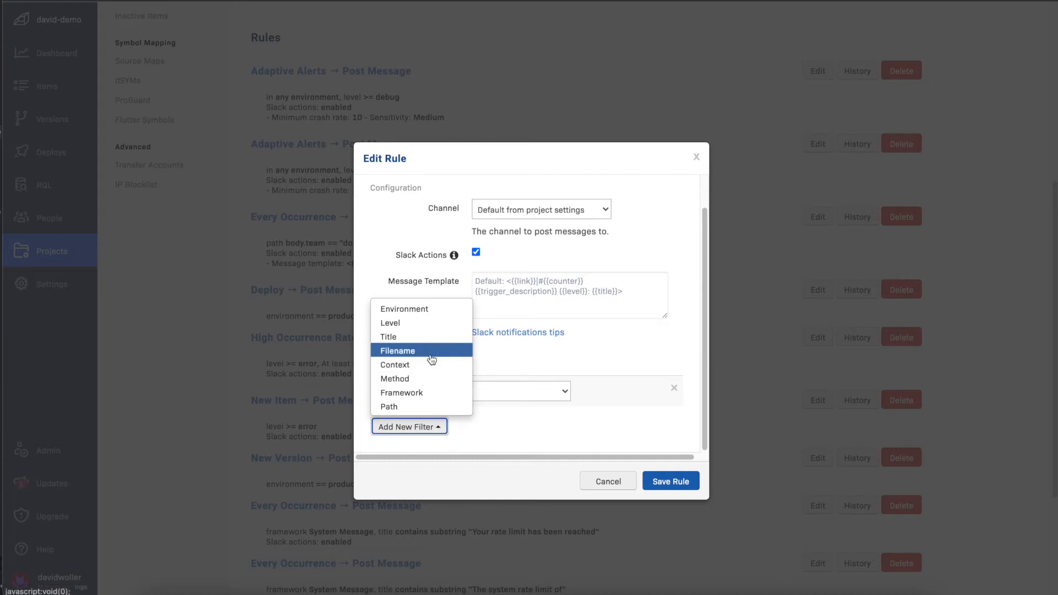
pyautogui.click(397, 351)
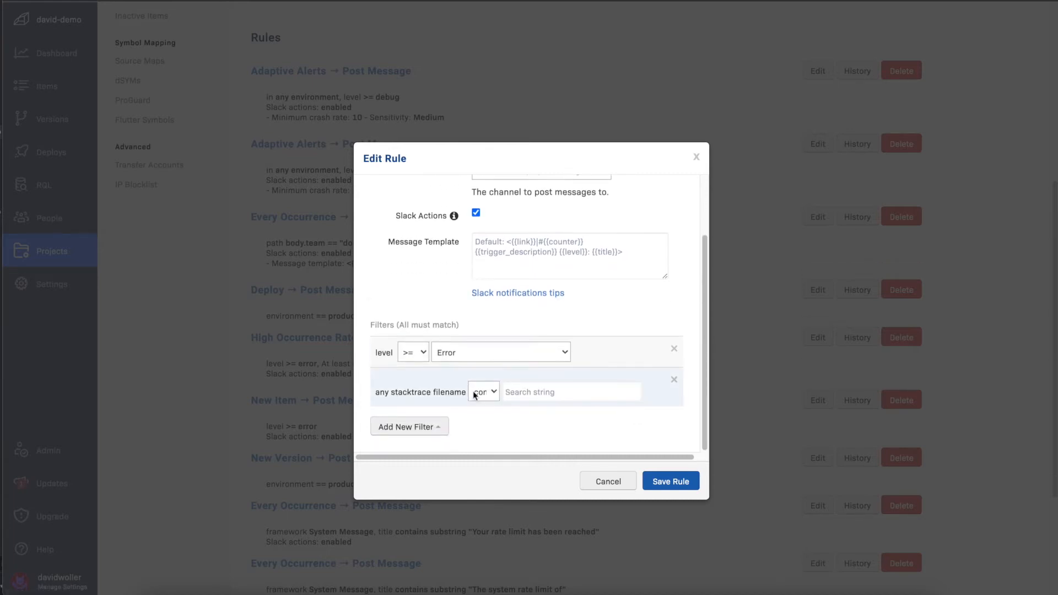
pyautogui.click(409, 426)
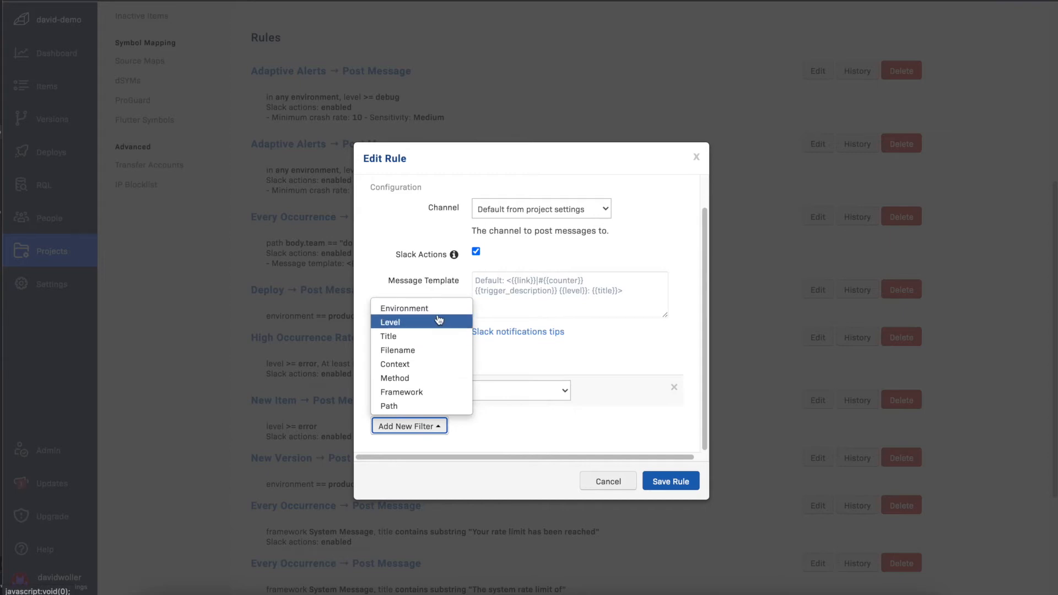
pyautogui.moveTo(443, 364)
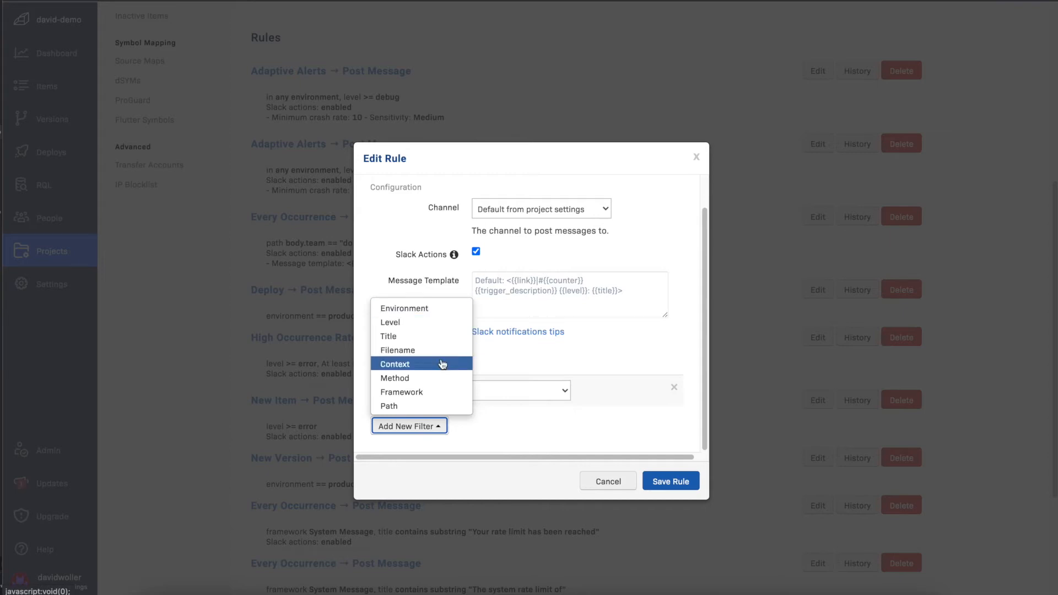
pyautogui.moveTo(428, 406)
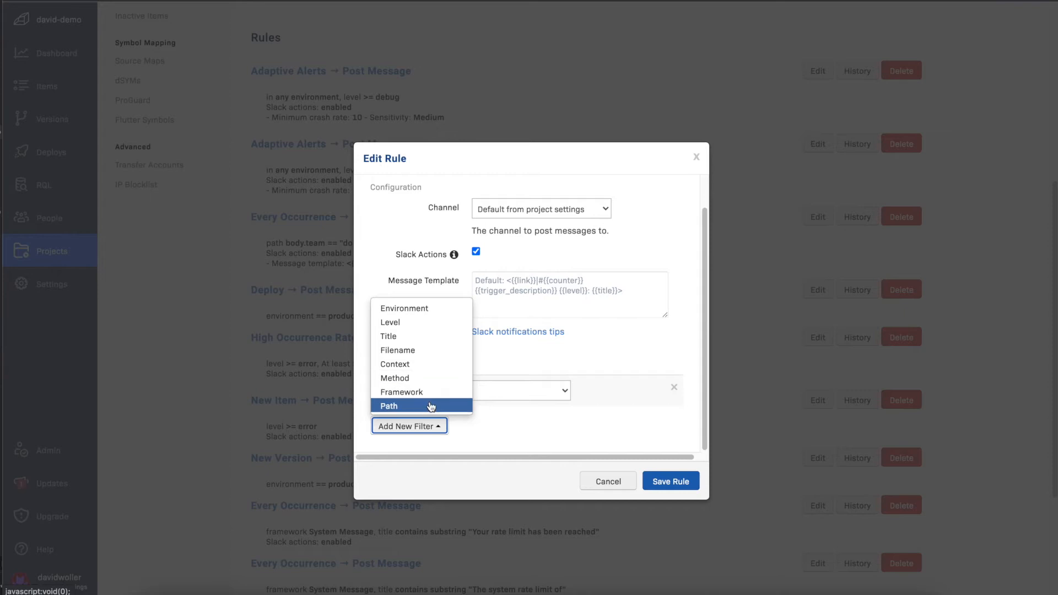
pyautogui.click(388, 406)
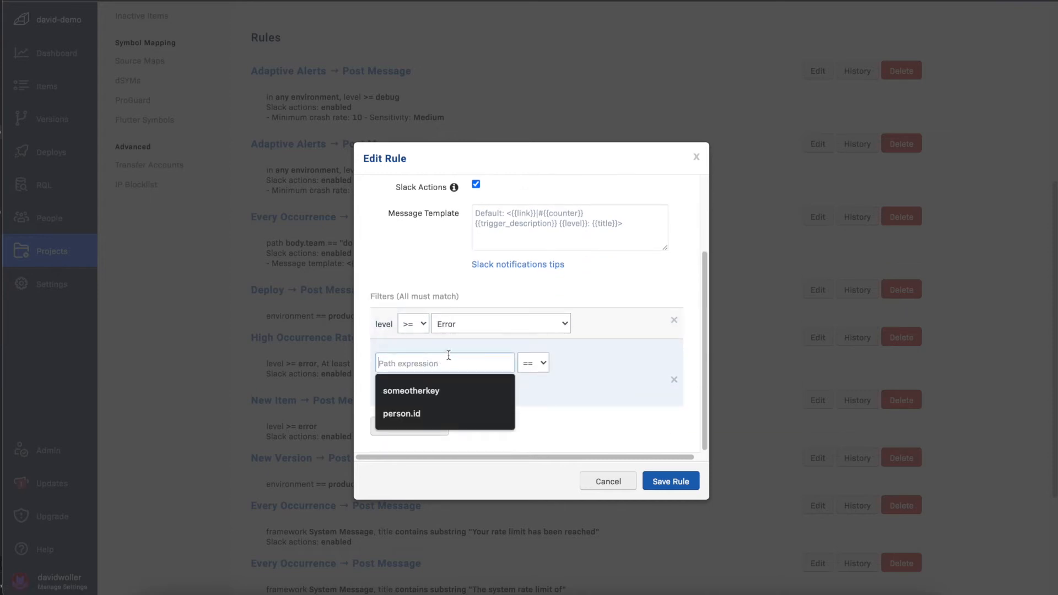
# Try the someotherkey and person.id path suggestions, then close the rule editor unsaved
pyautogui.click(411, 390)
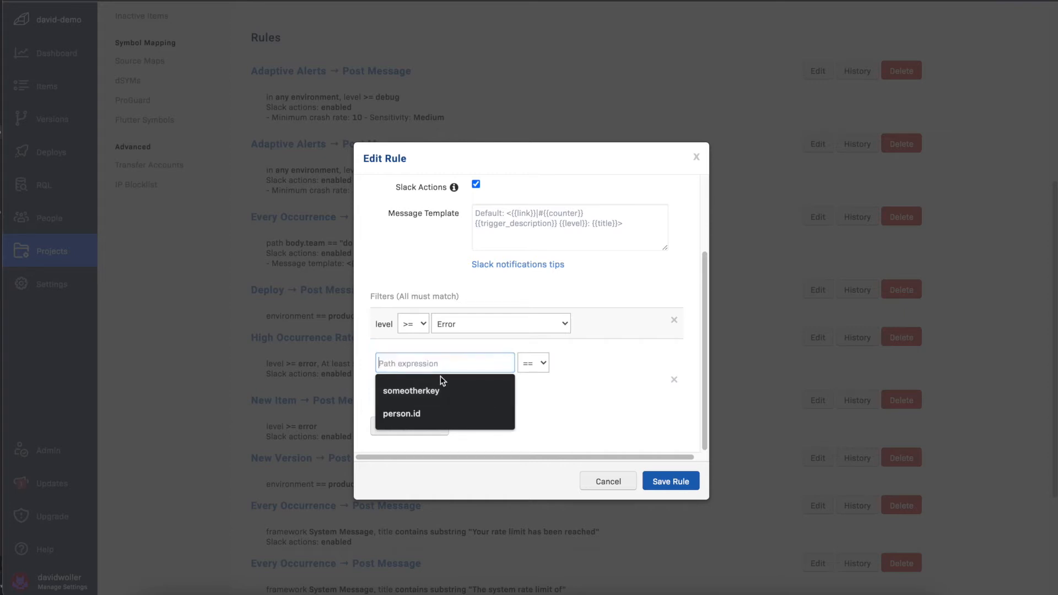
pyautogui.click(410, 390)
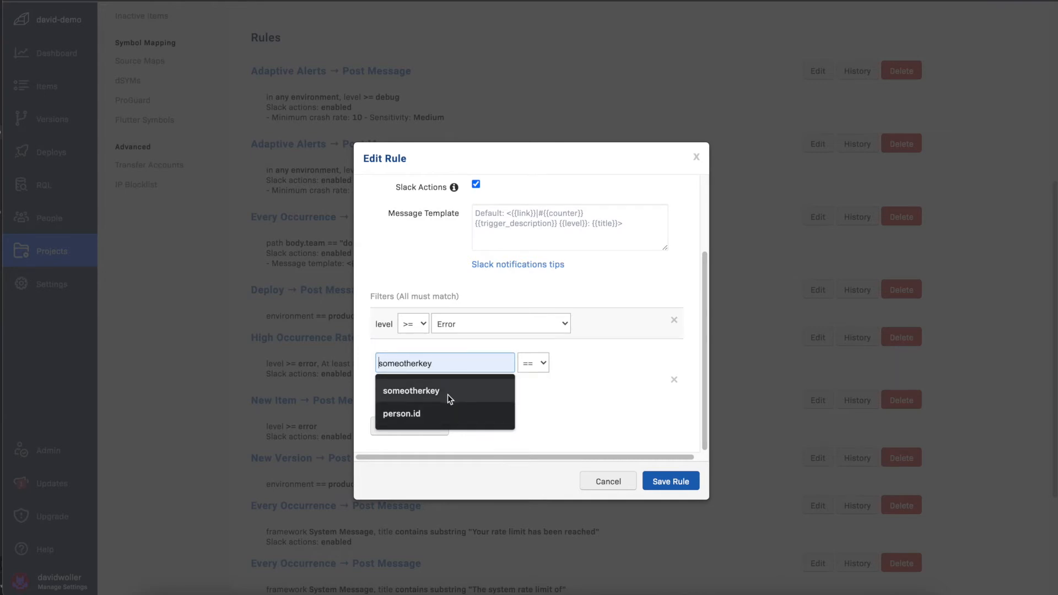
pyautogui.click(401, 413)
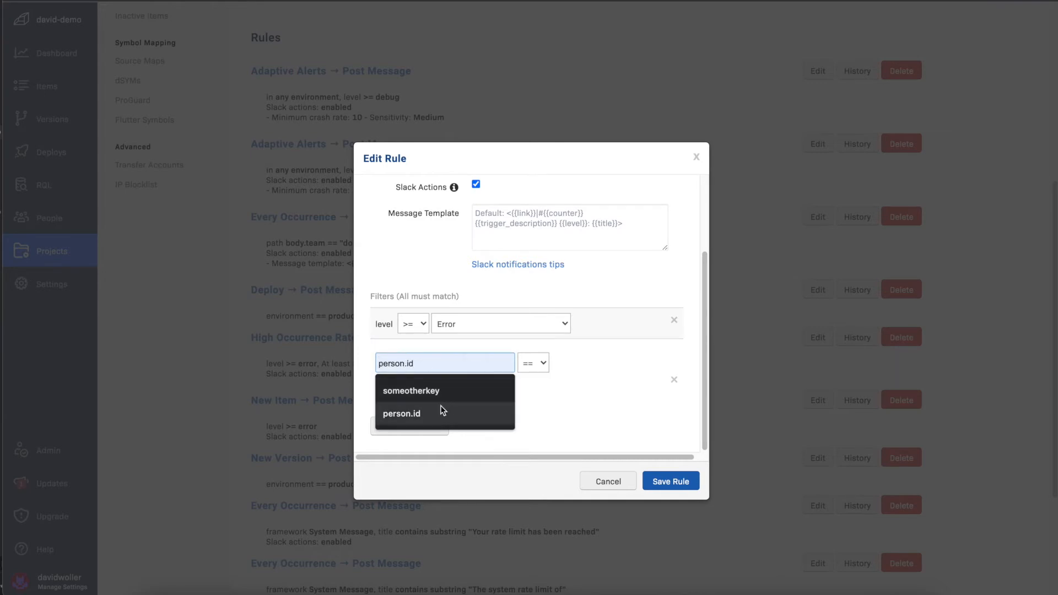
pyautogui.click(411, 390)
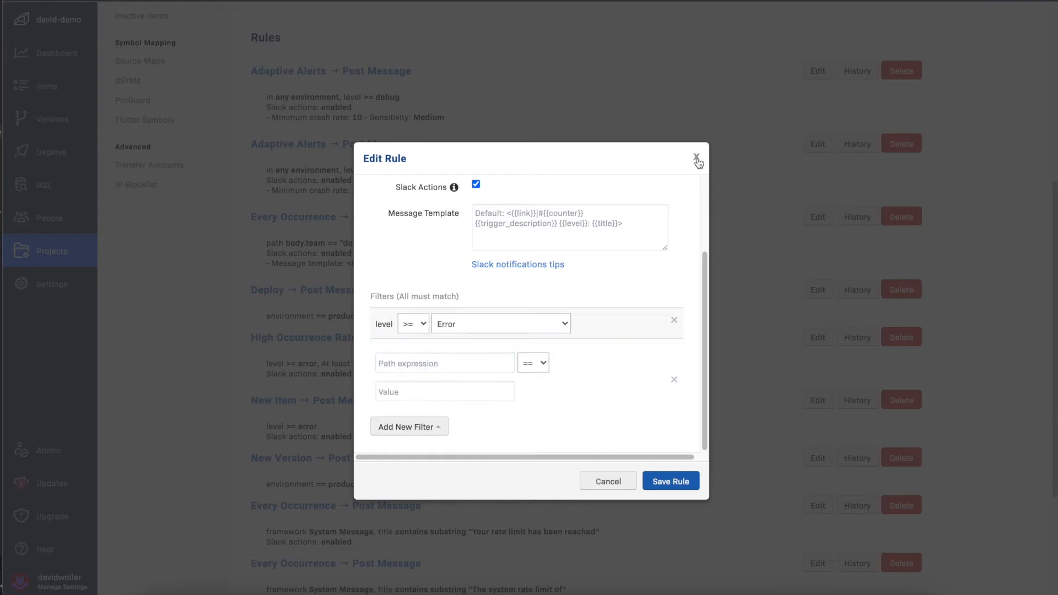
pyautogui.click(696, 156)
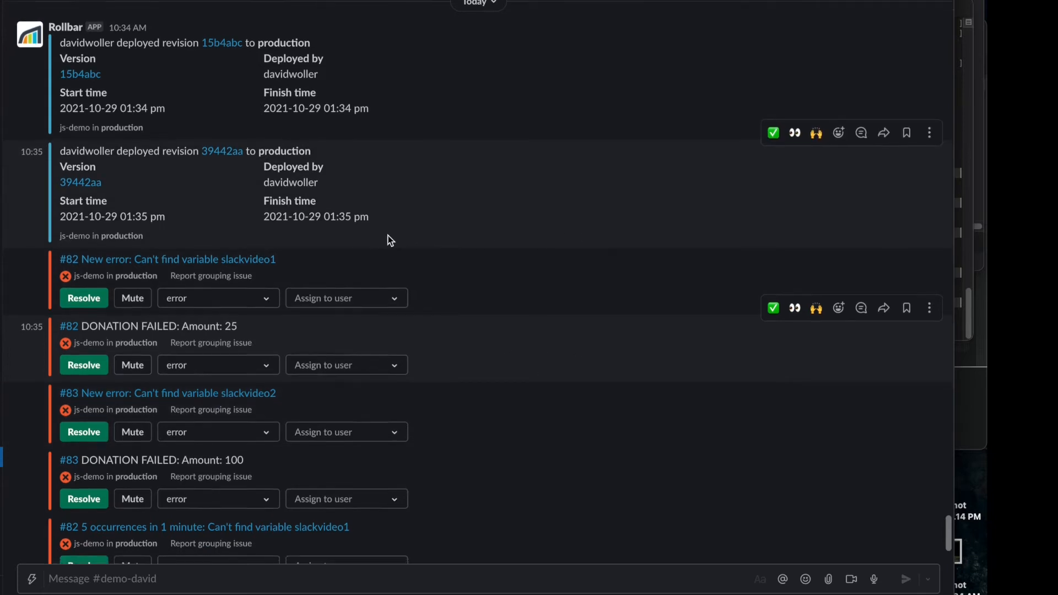
pyautogui.scroll(-3)
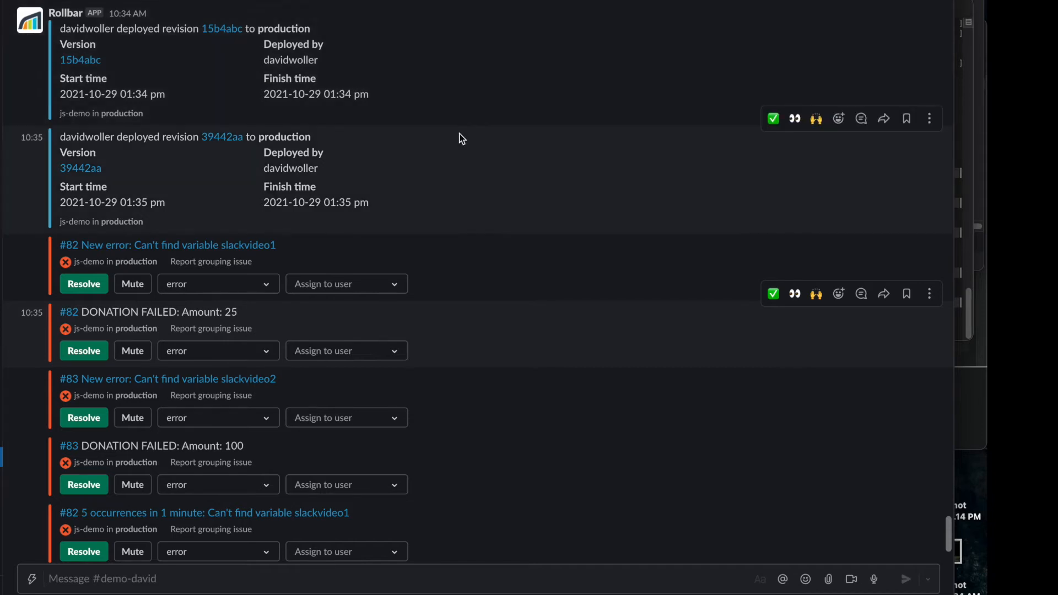
pyautogui.scroll(-3)
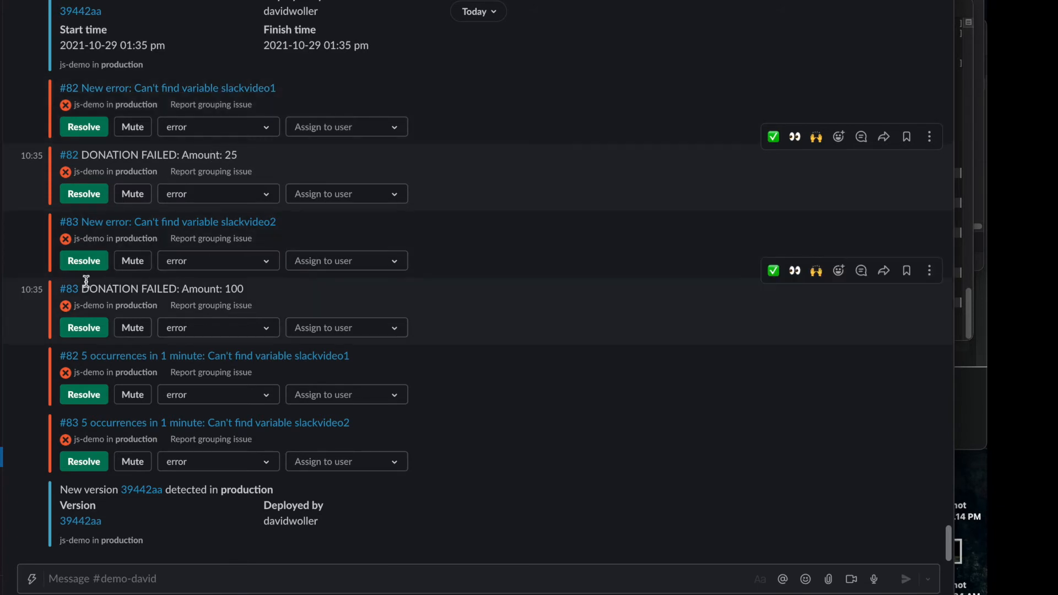
pyautogui.moveTo(193, 300)
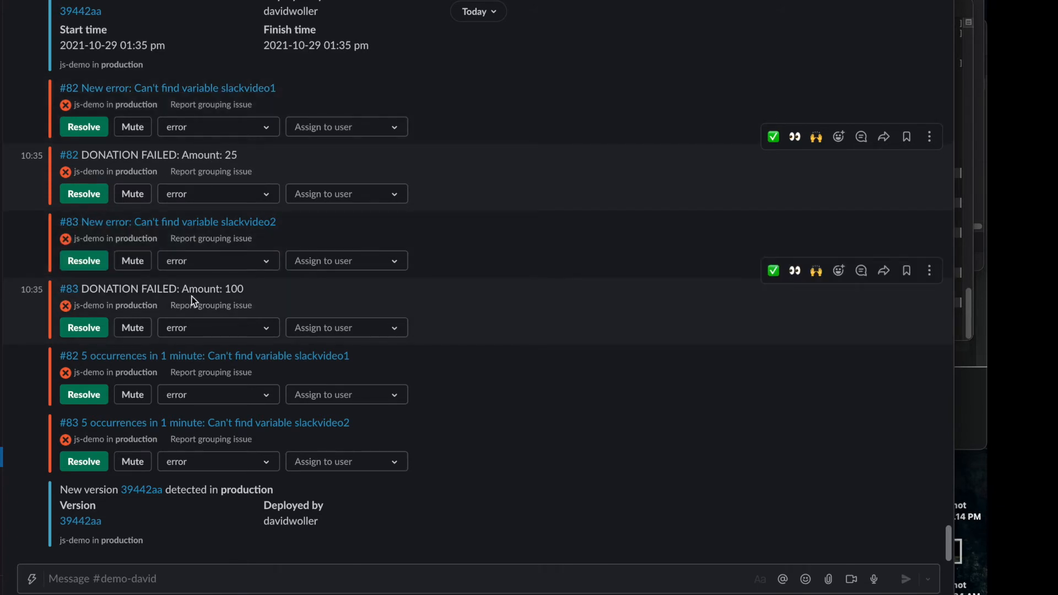
pyautogui.moveTo(240, 298)
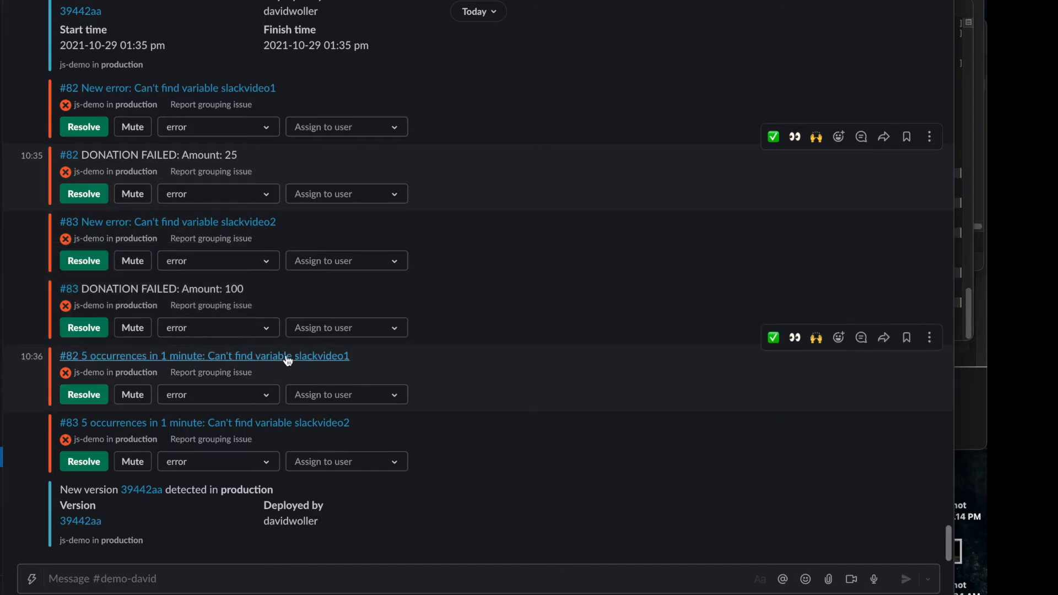
pyautogui.moveTo(178, 425)
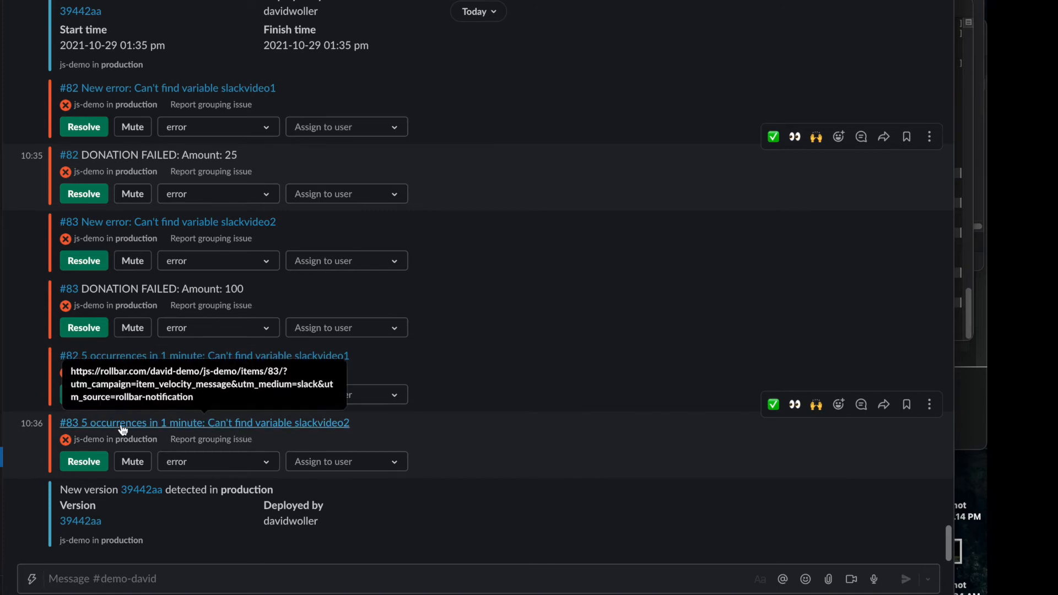
pyautogui.moveTo(141, 489)
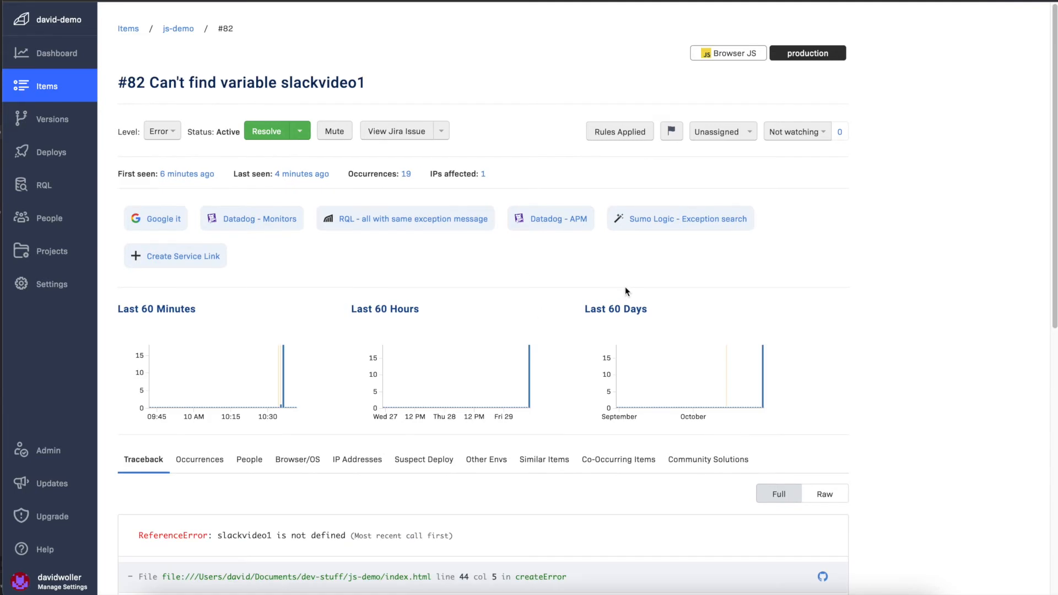
pyautogui.moveTo(646, 4)
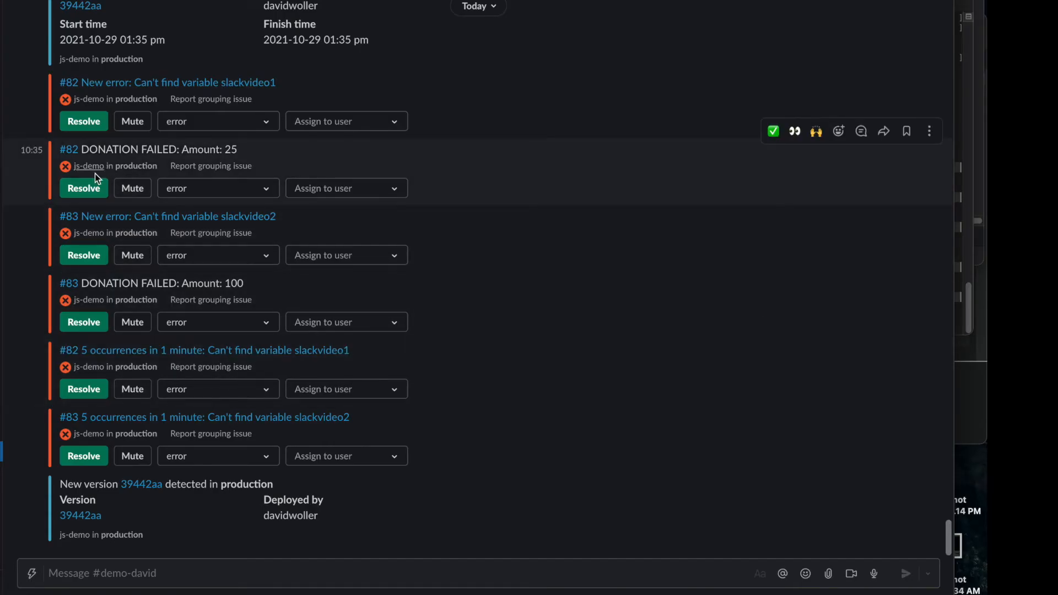
pyautogui.moveTo(127, 194)
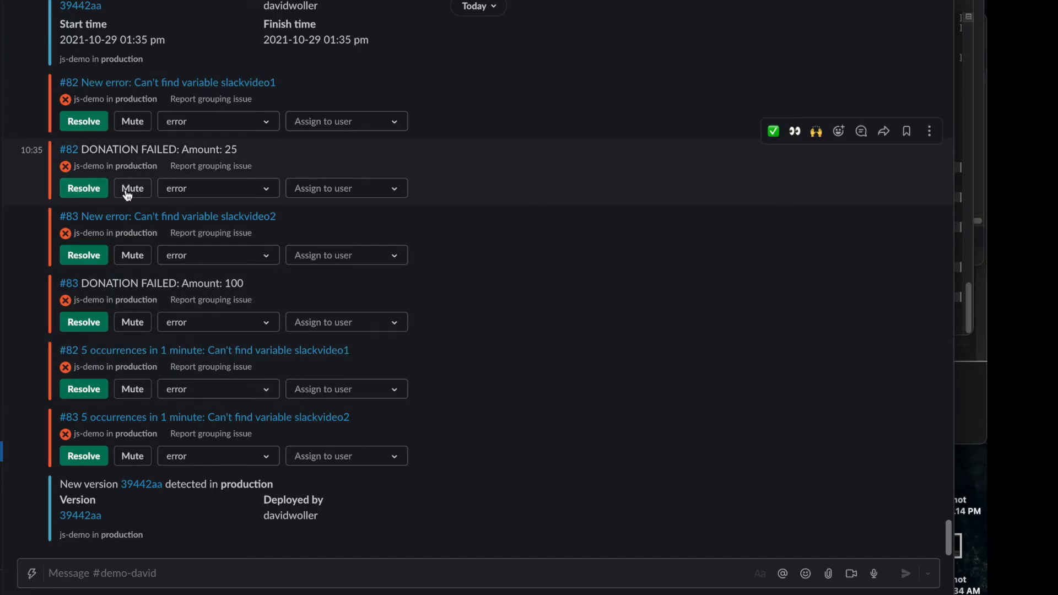
pyautogui.click(218, 188)
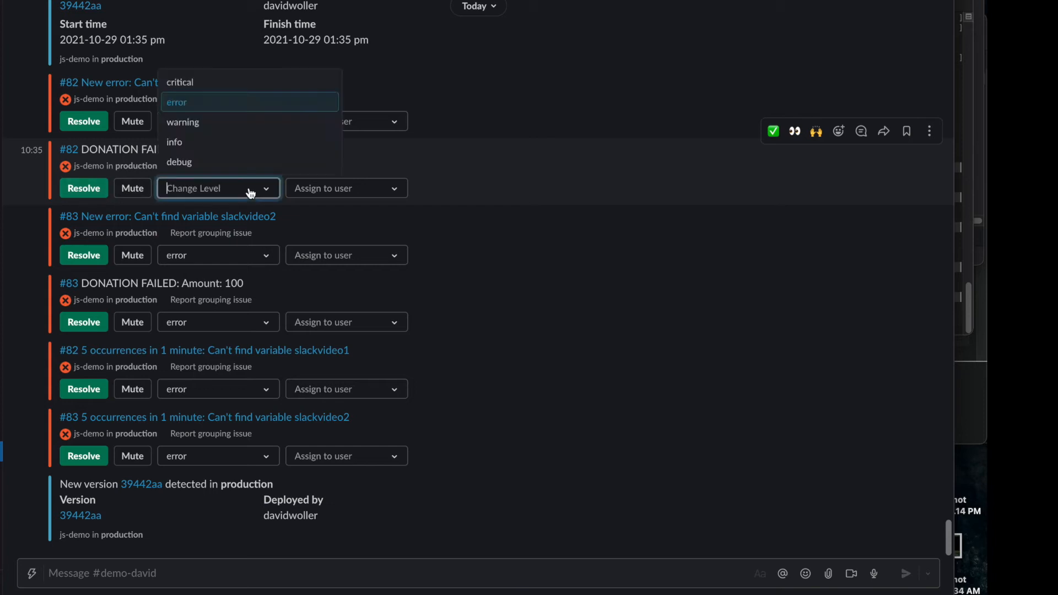
pyautogui.click(176, 102)
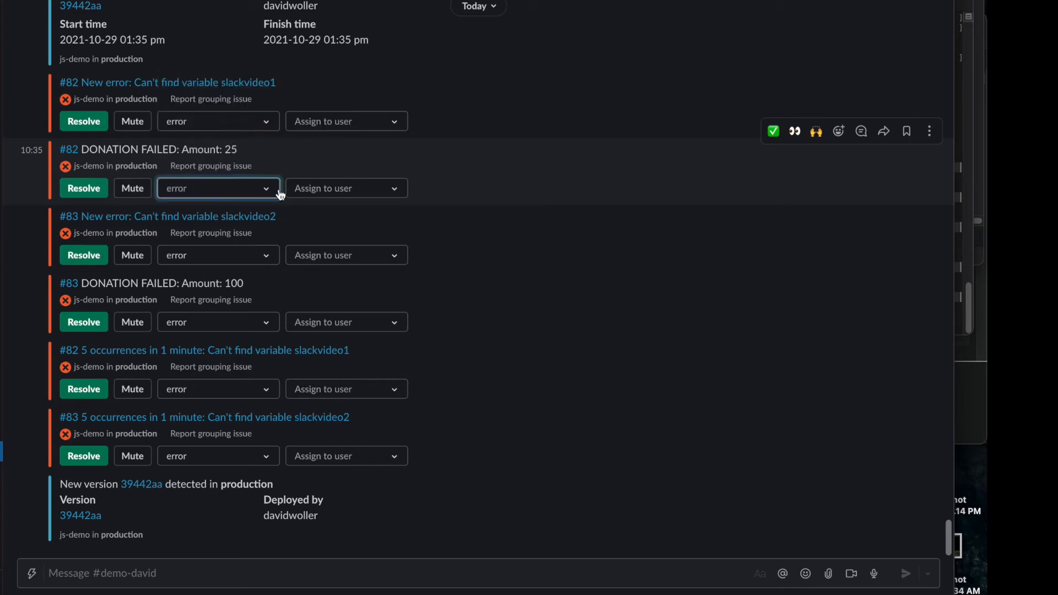
pyautogui.click(346, 187)
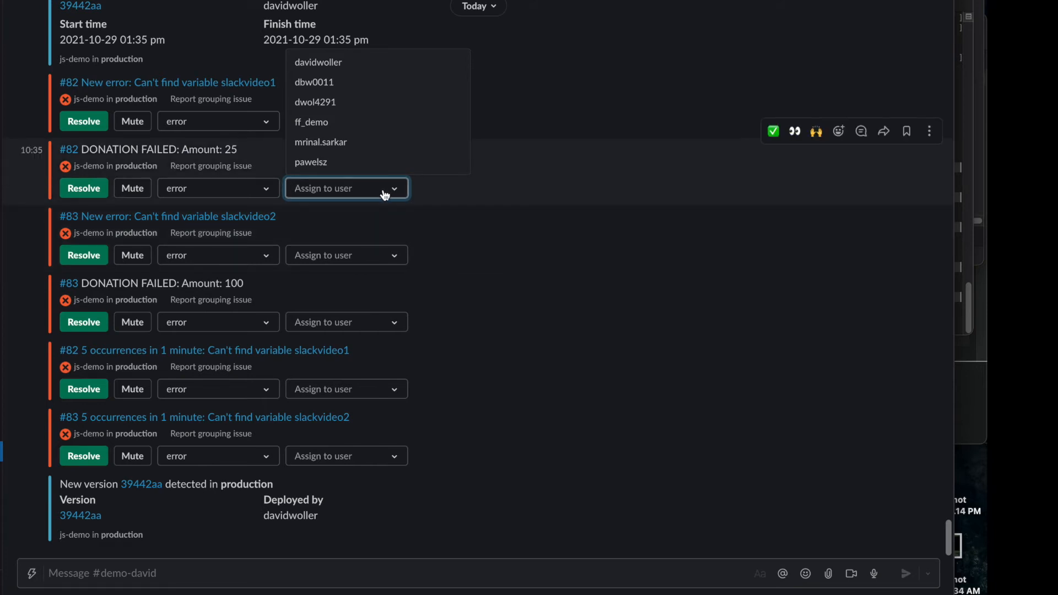
pyautogui.click(494, 308)
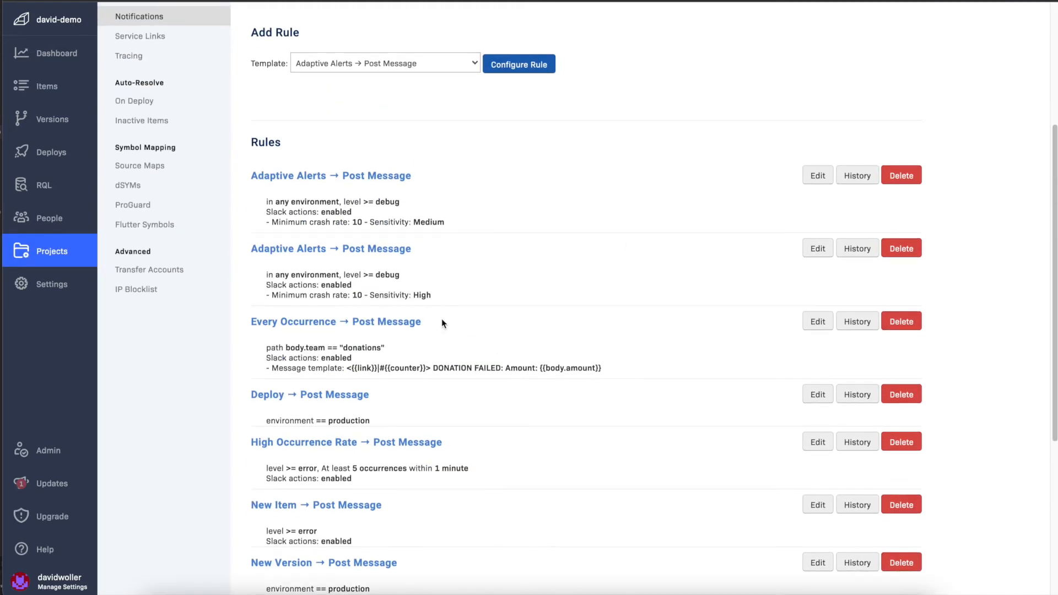
pyautogui.moveTo(440, 297)
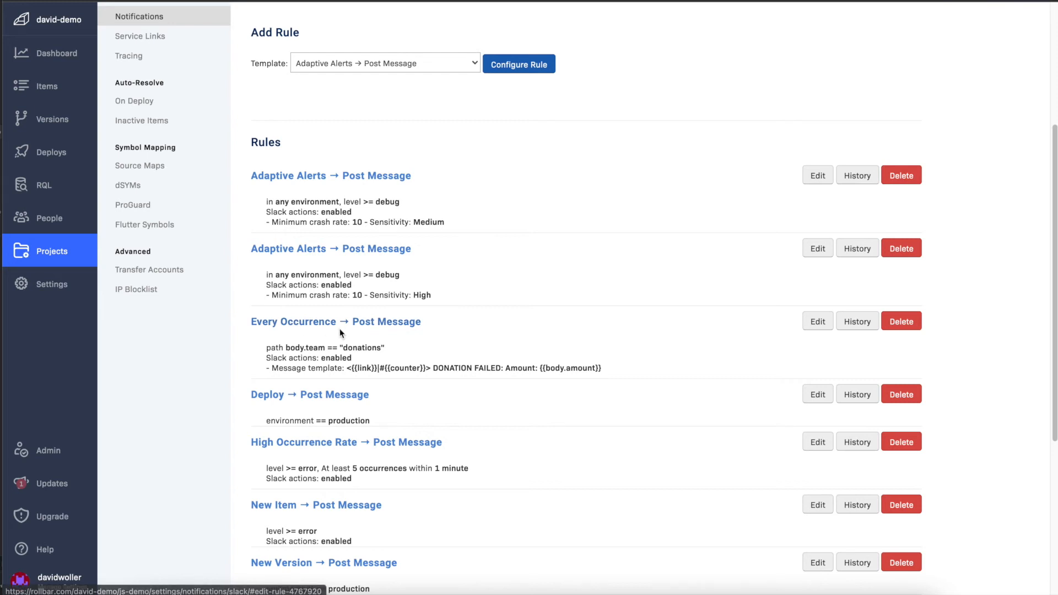
pyautogui.moveTo(454, 345)
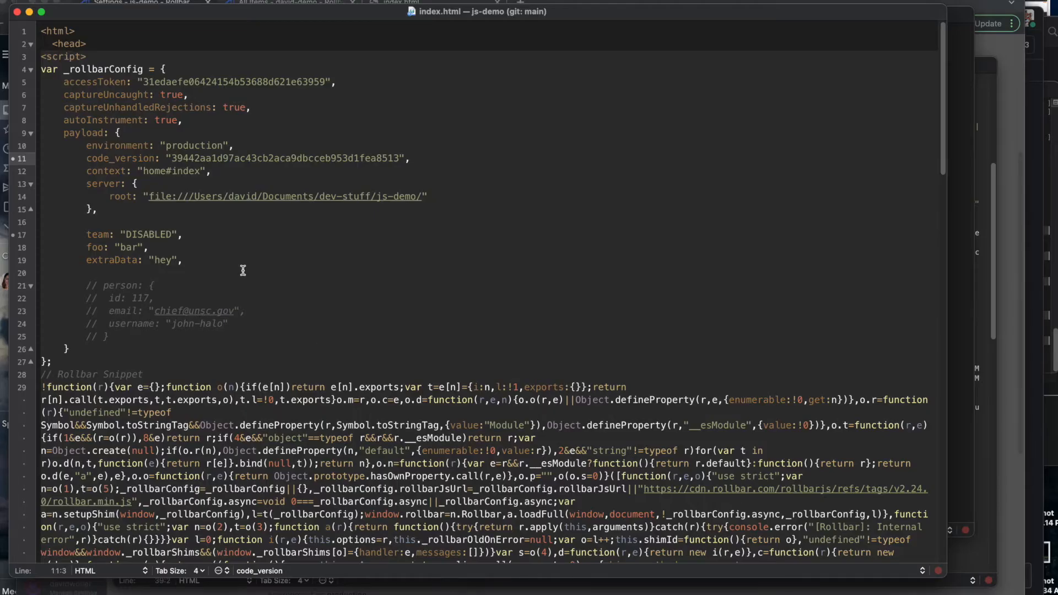
# Review the createError and sayThankYou functions sending donation amounts 25 and 100 to Rollbar
pyautogui.scroll(-3)
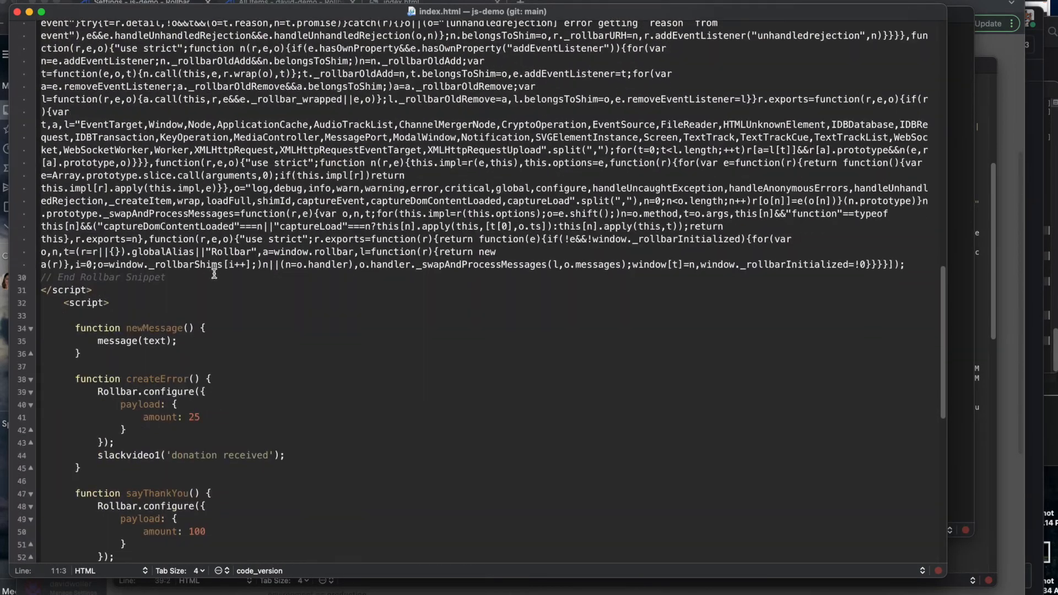
pyautogui.scroll(-3)
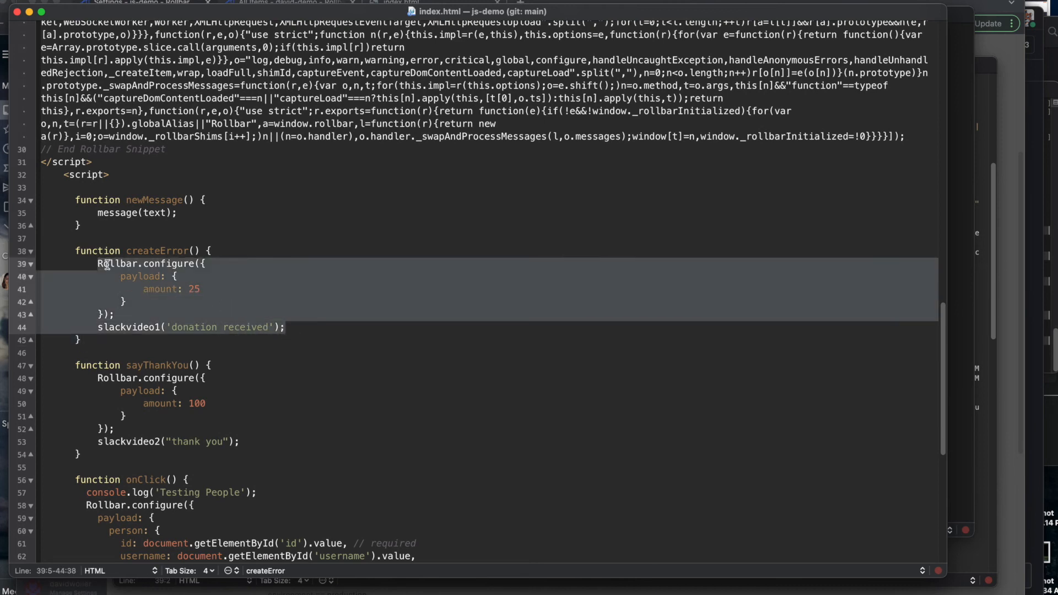
pyautogui.click(147, 315)
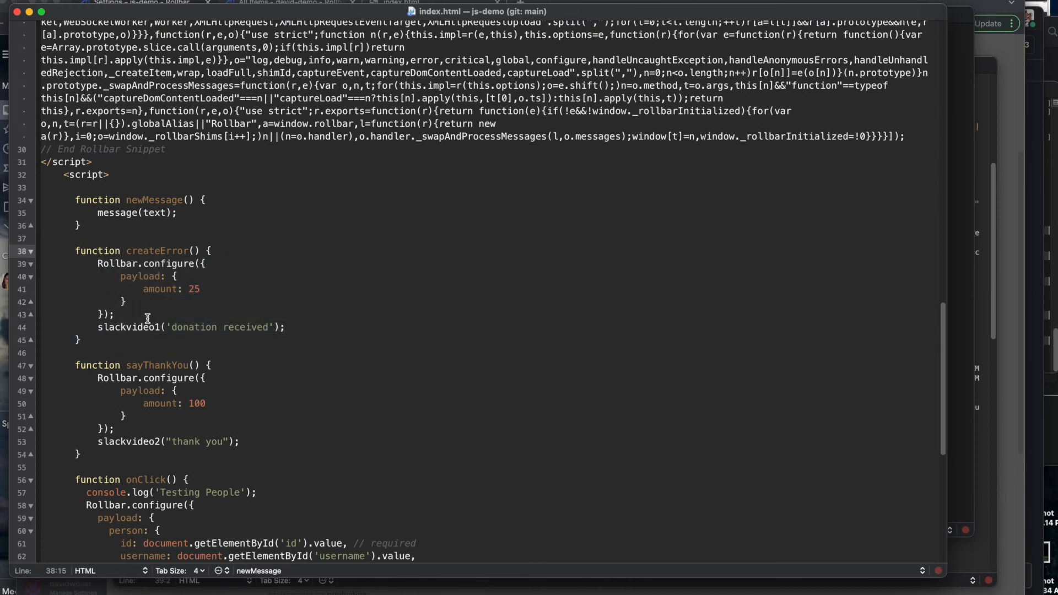
pyautogui.click(146, 276)
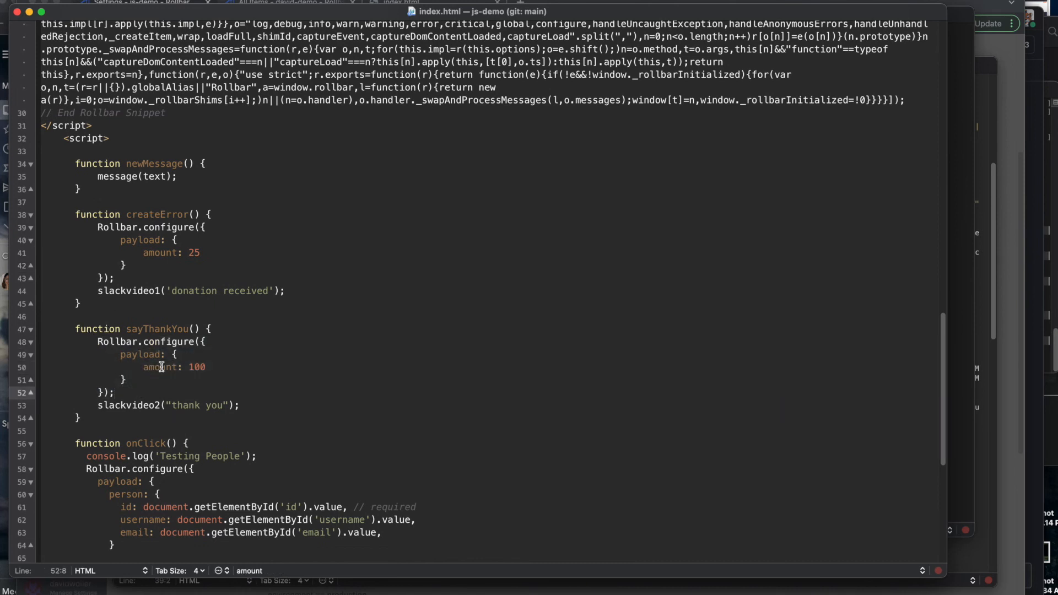
pyautogui.click(209, 368)
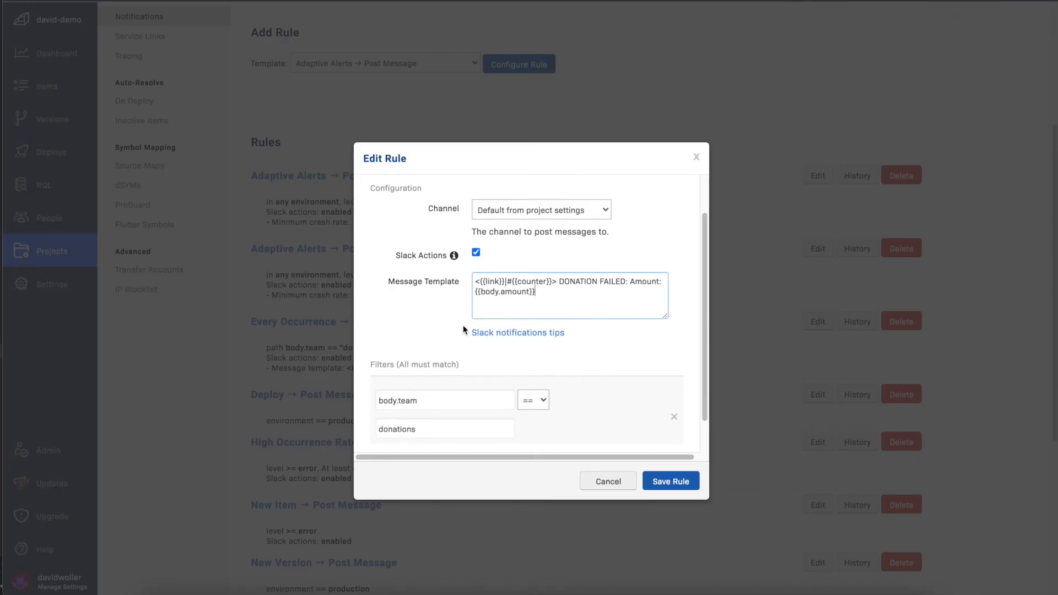
# Highlight body.amount in the DONATION FAILED template and the body.team equals donations filter
pyautogui.doubleClick(503, 289)
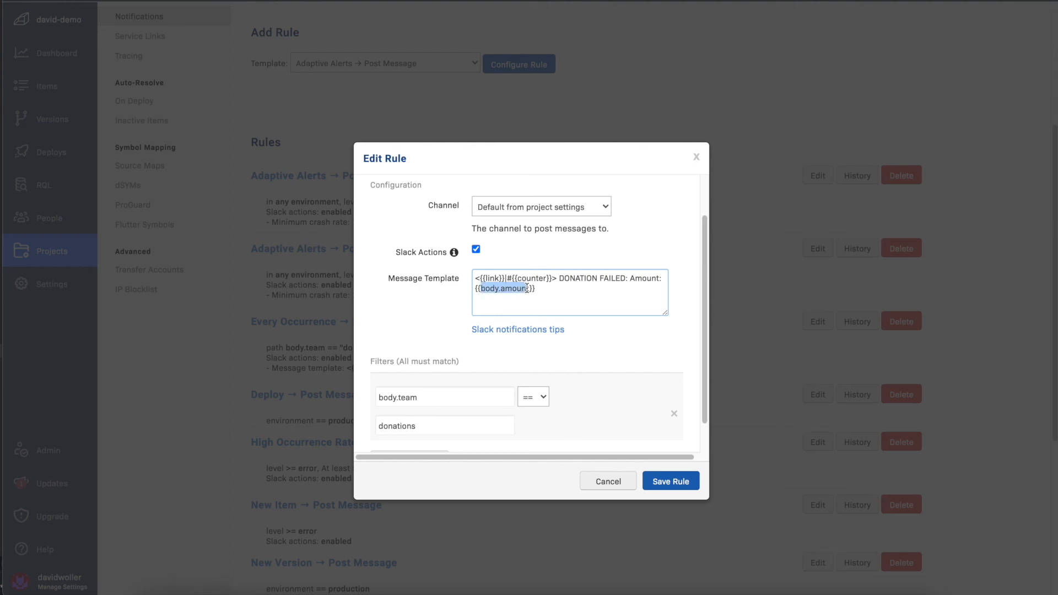
pyautogui.scroll(-3)
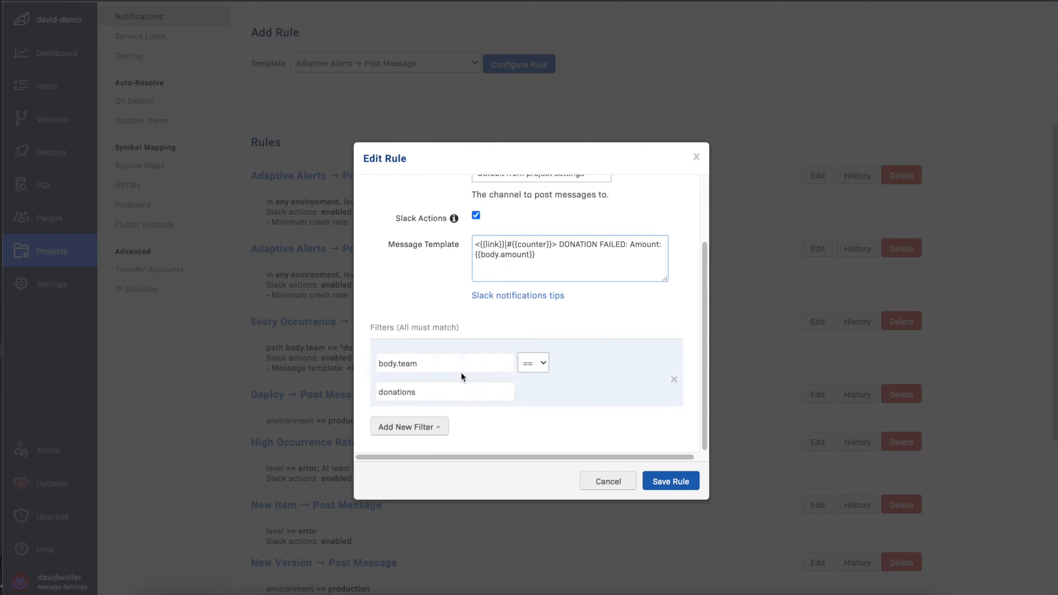
pyautogui.moveTo(446, 380)
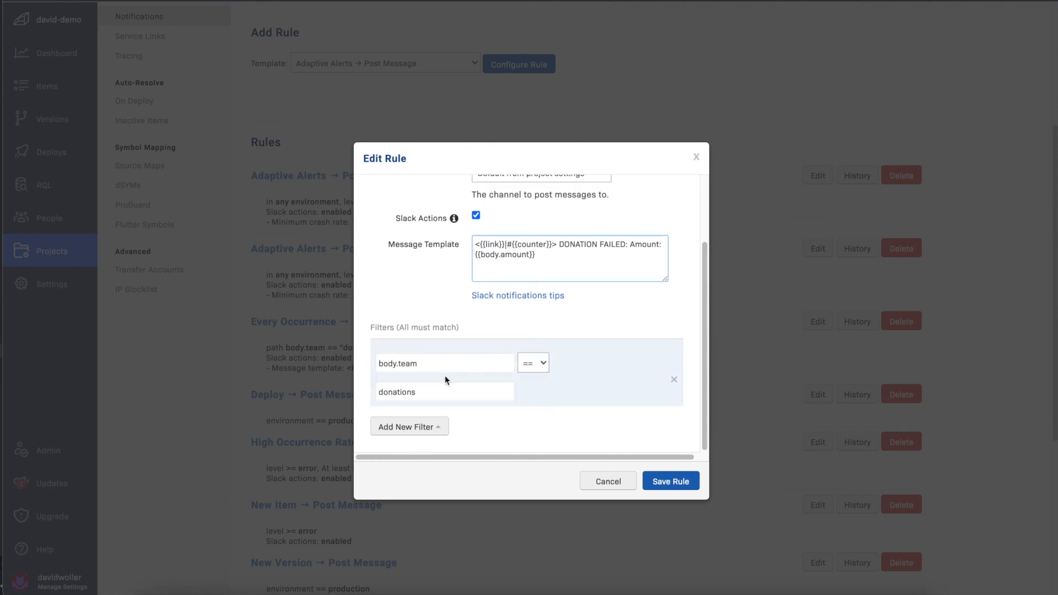
pyautogui.doubleClick(397, 364)
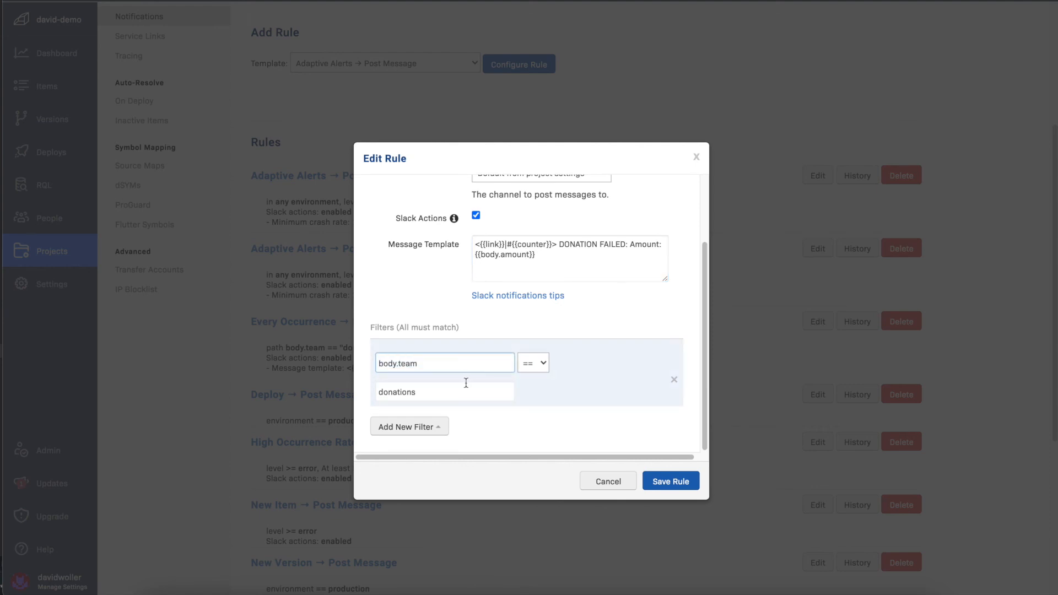
pyautogui.click(445, 362)
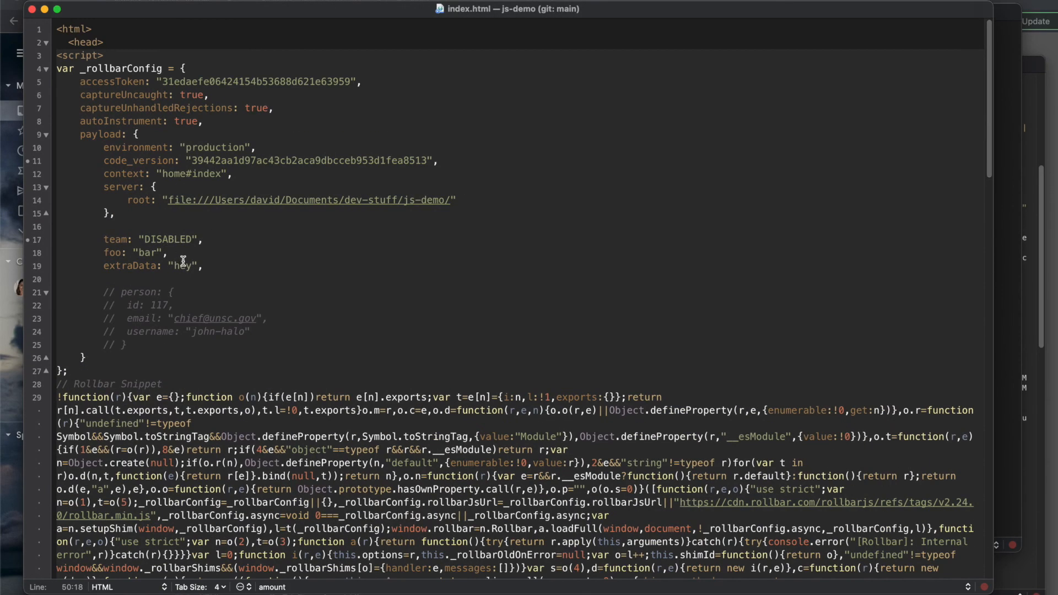
# Replace the config's team value DISABLED with donations to match the rule's filter
pyautogui.doubleClick(167, 239)
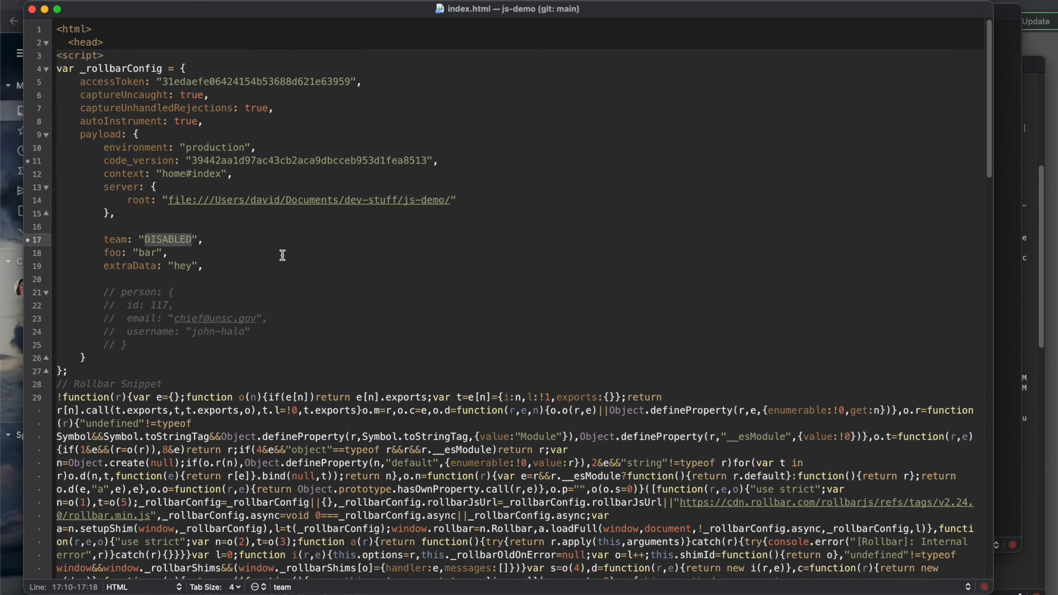
pyautogui.write('donations')
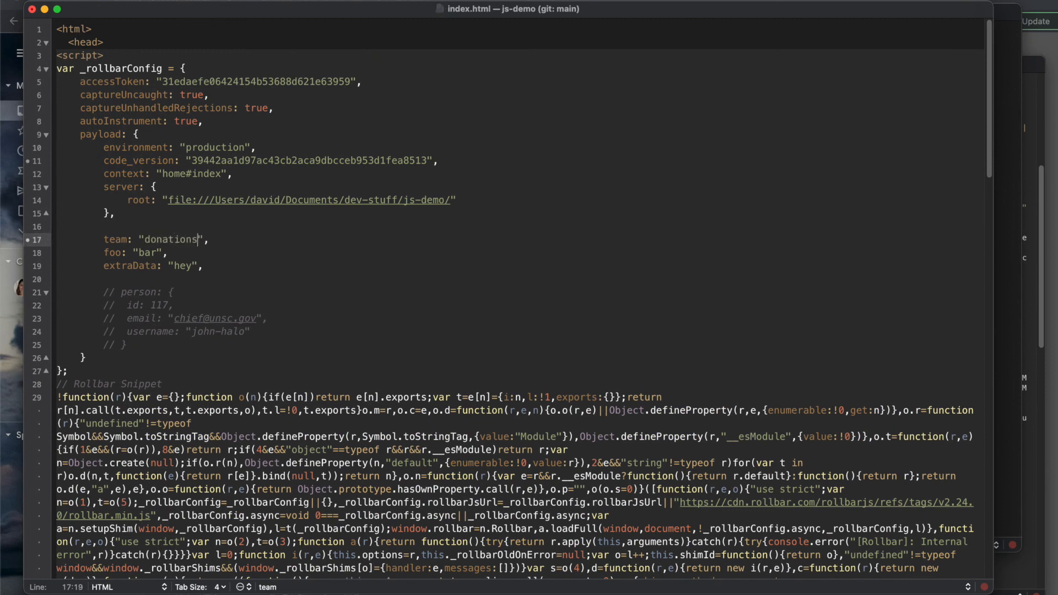
pyautogui.moveTo(720, 57)
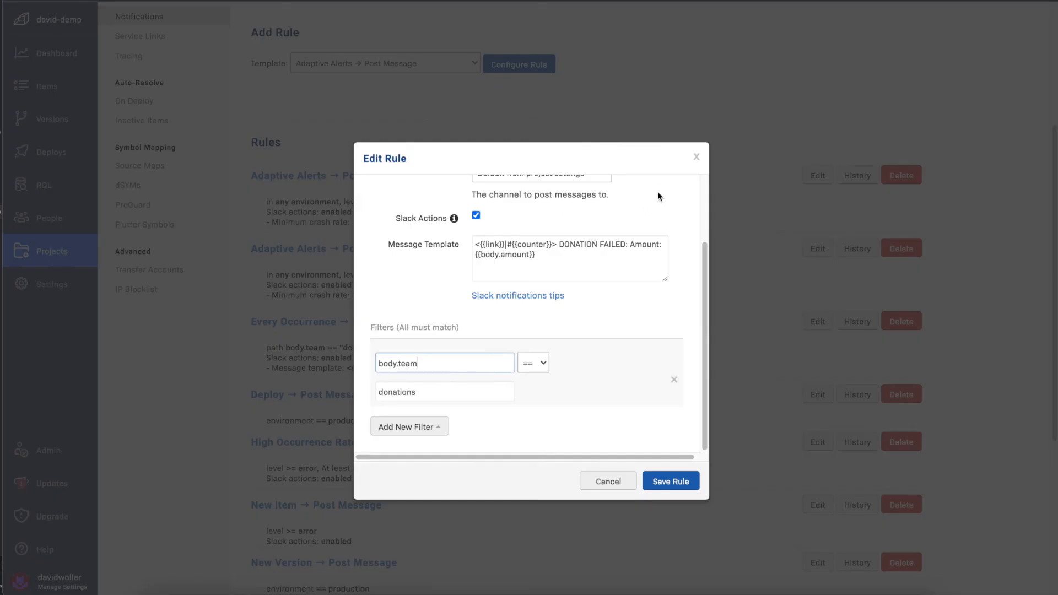
pyautogui.moveTo(617, 279)
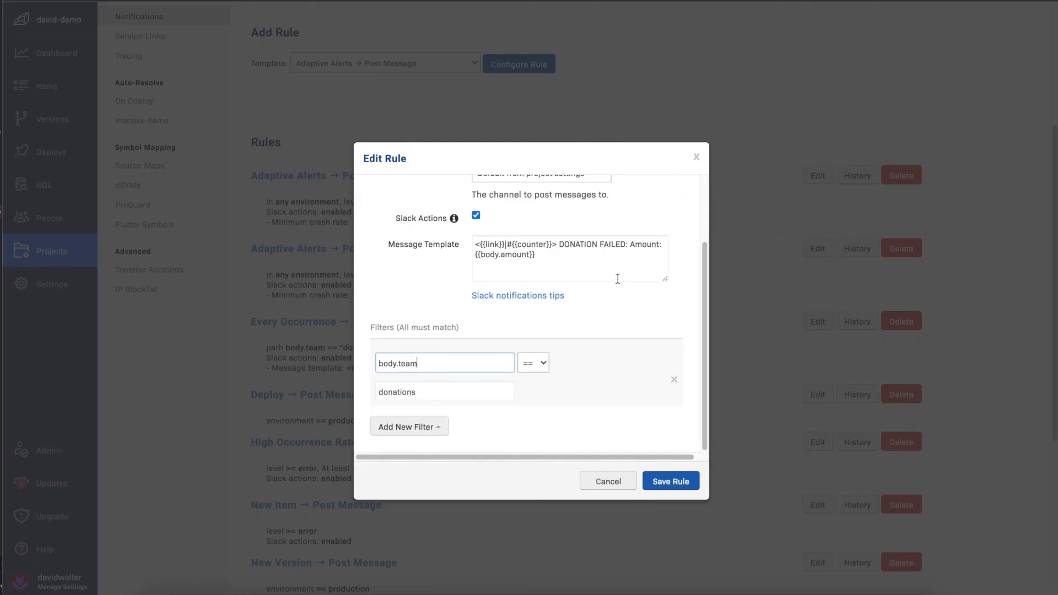